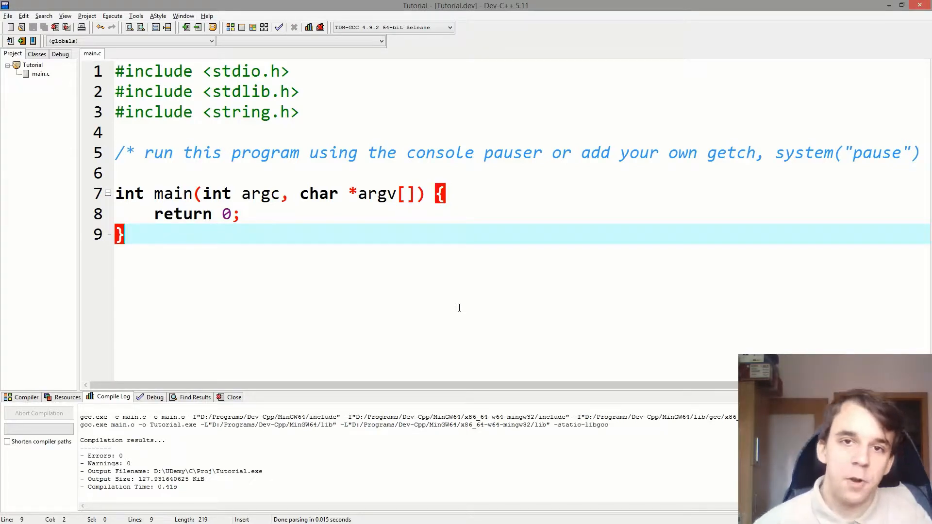
mouse_move(559, 171)
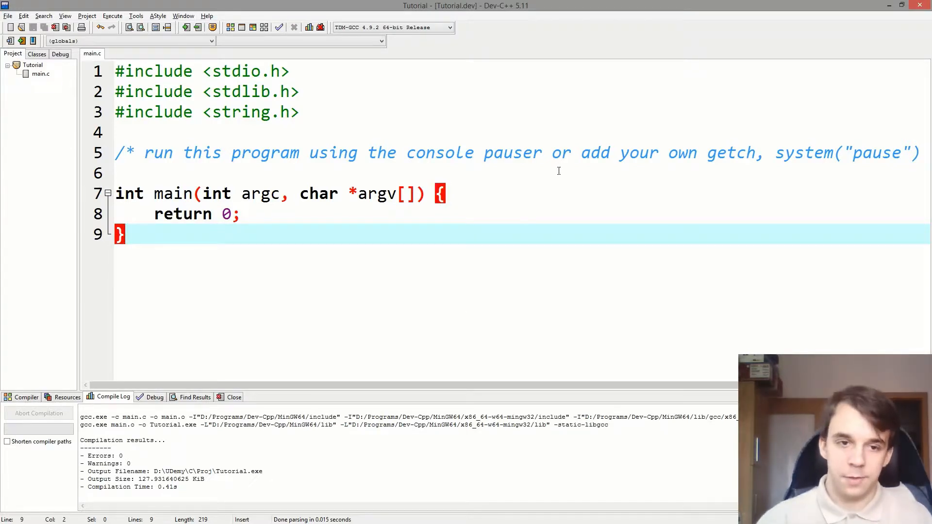
mouse_move(558, 343)
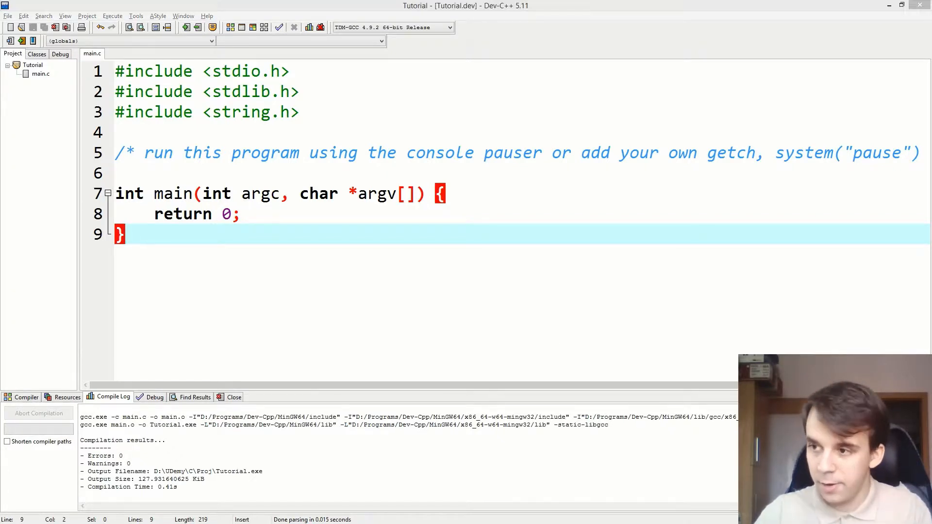
mouse_move(550, 342)
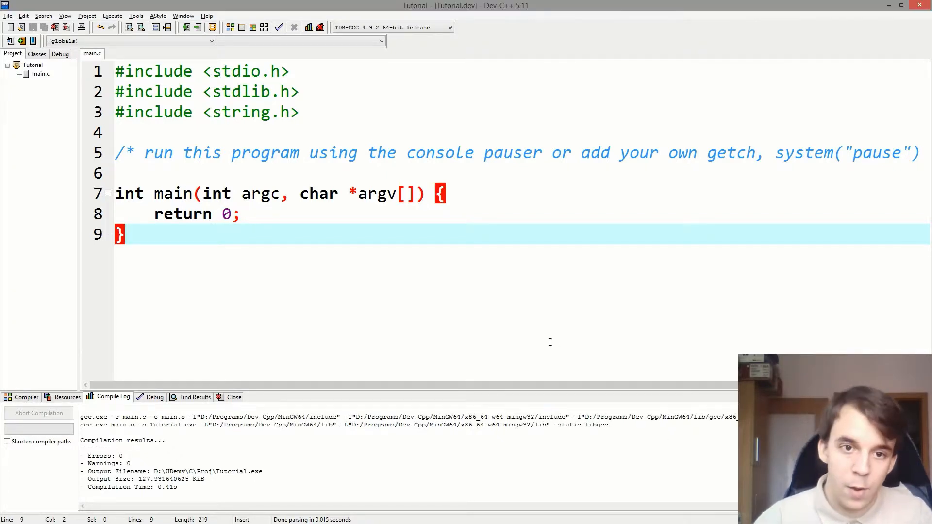
Step: Add #define SIZE 5 on a new line below the string.h include
left_click(300, 112)
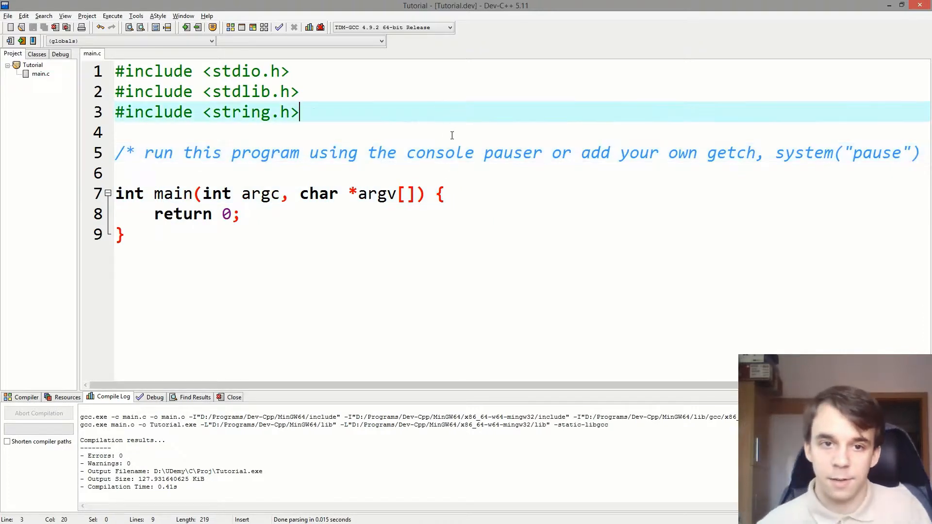
key("Enter")
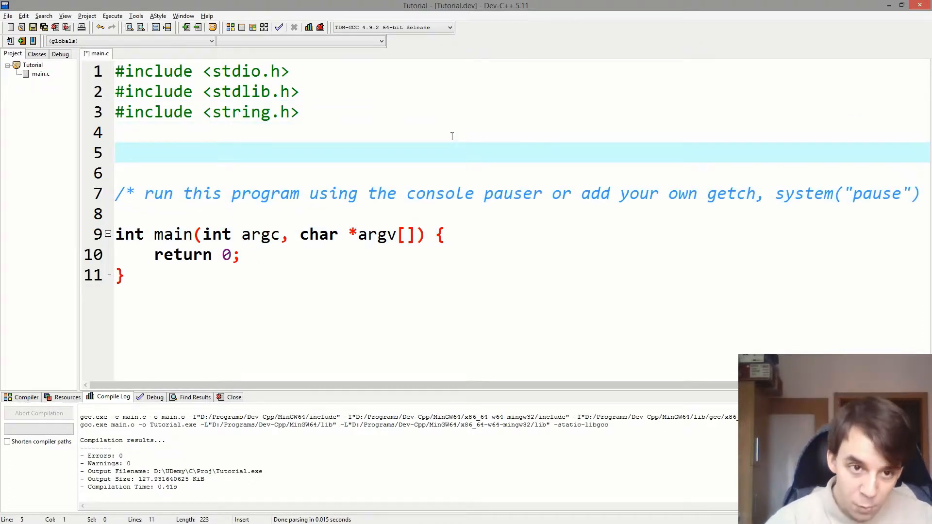
type("#")
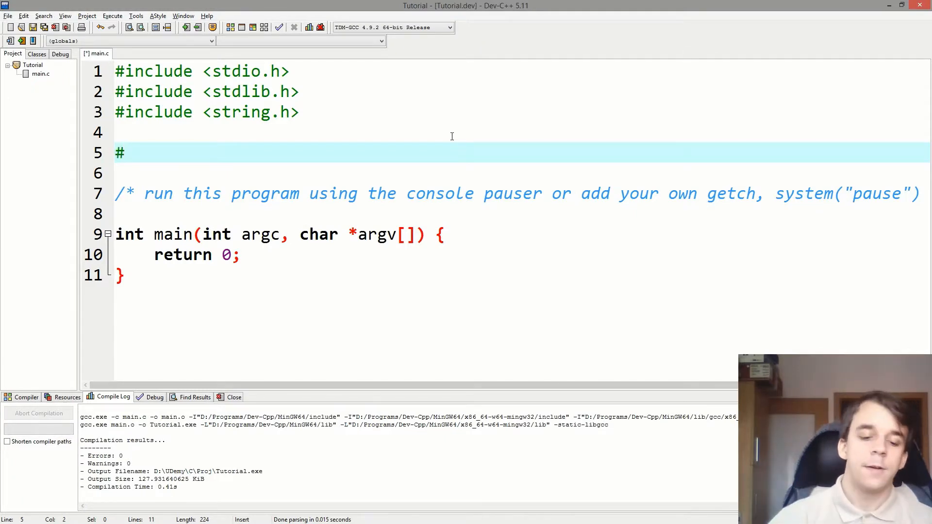
type("define")
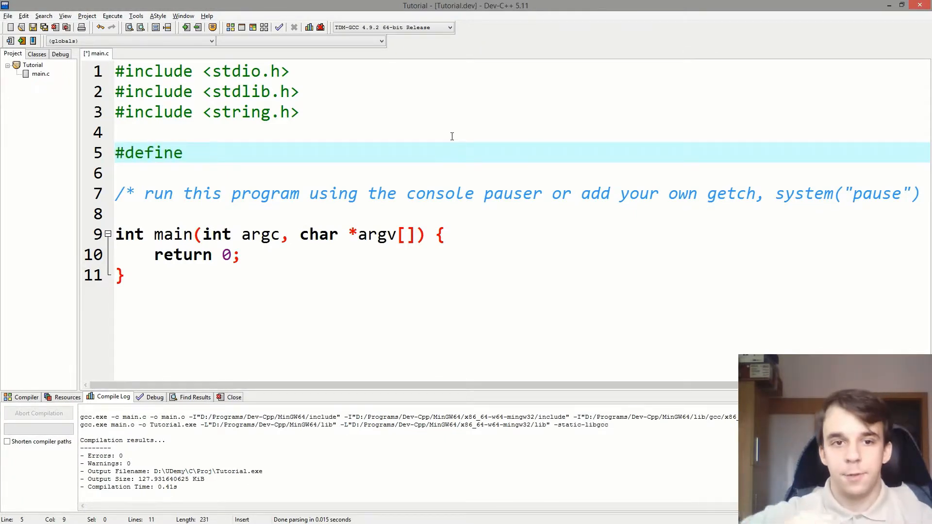
type("S")
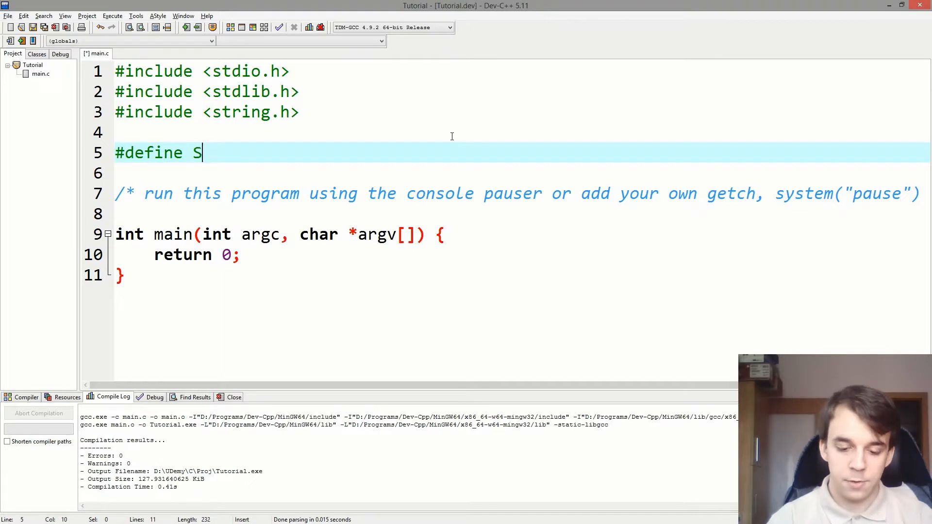
type("IZE")
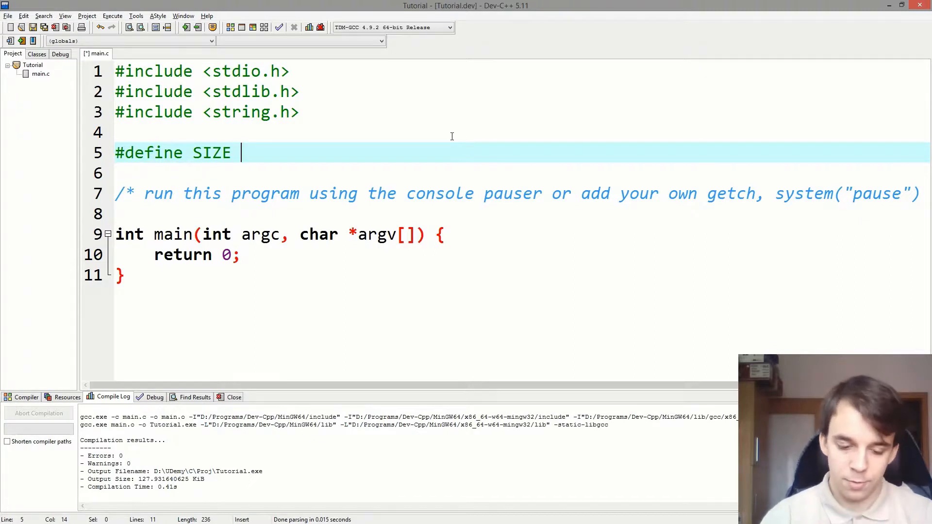
type("5")
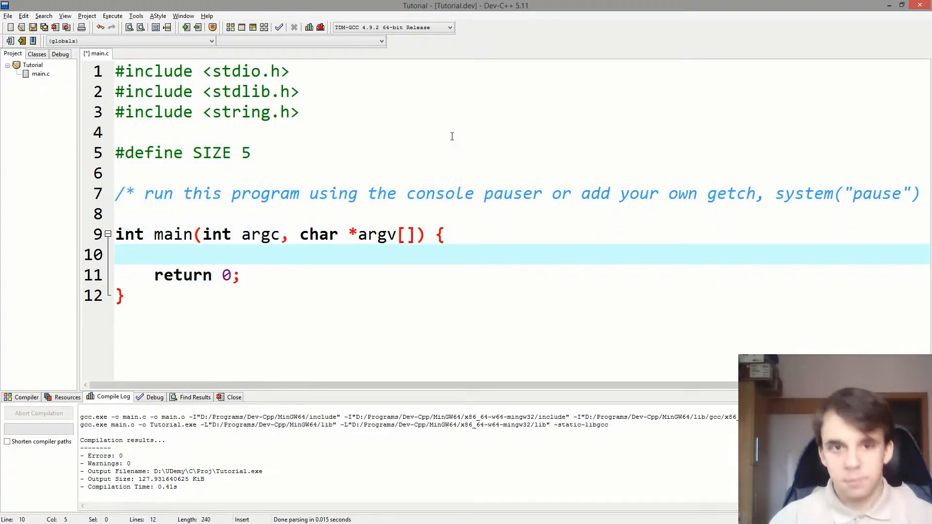
Step: Type SIZE inside main, then select and delete it, leaving an empty line
type("SIZE")
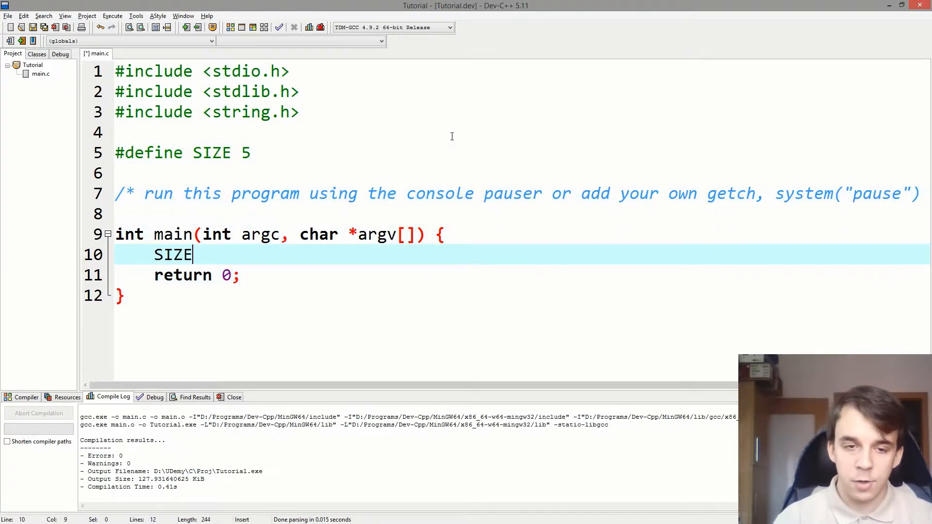
double_click(173, 255)
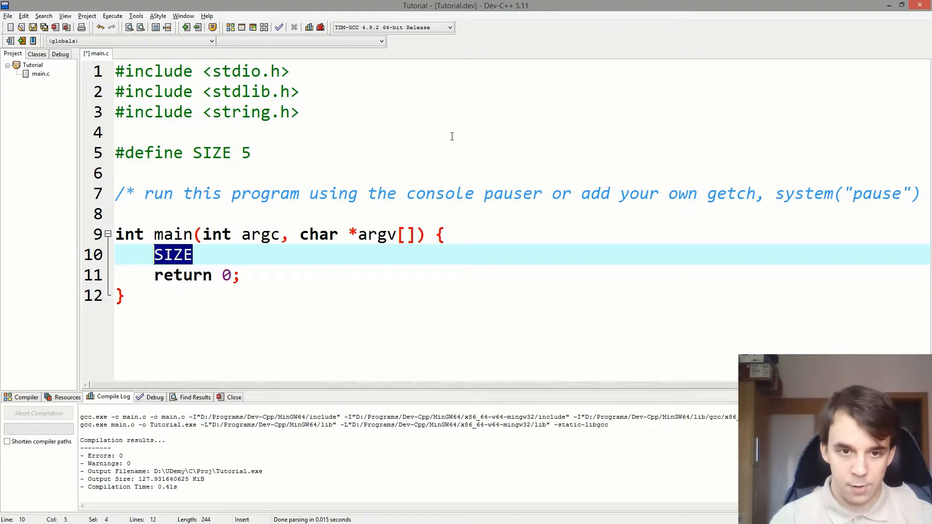
key("Delete")
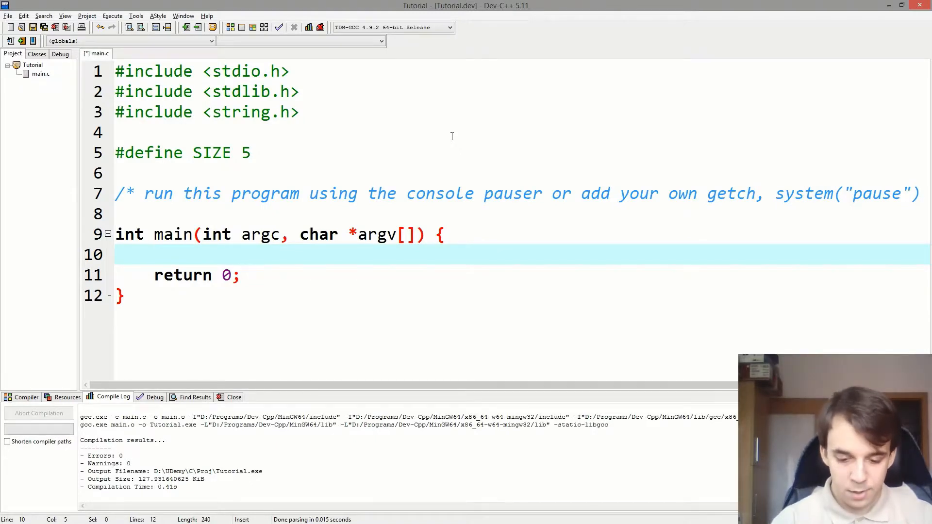
Step: Declare int arr[SIZE] and fill it with i * 2 in a for loop up to SIZE
type("int arr[]")
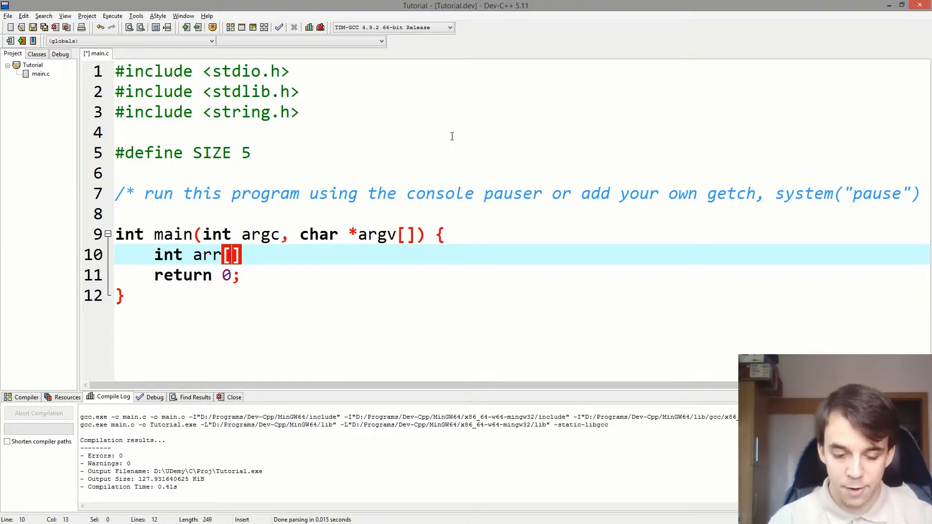
type("SIZE")
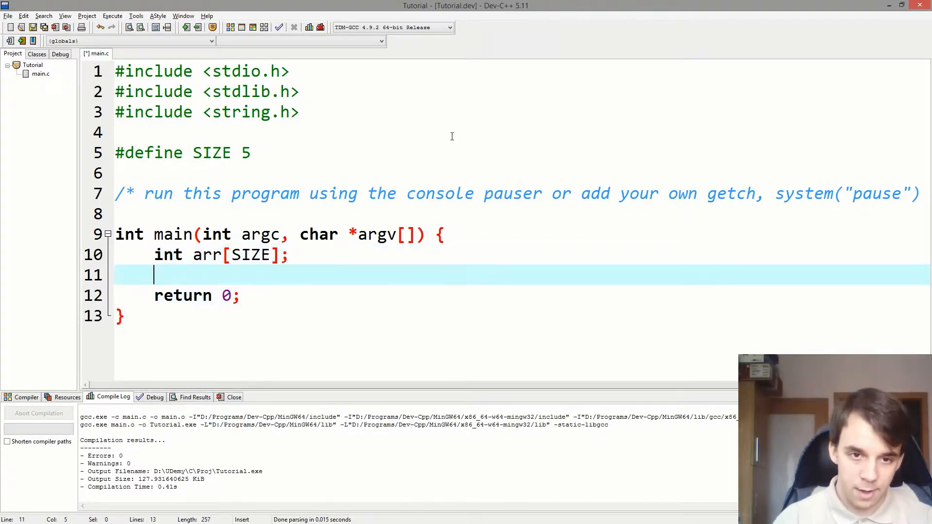
type("int i;")
type("f")
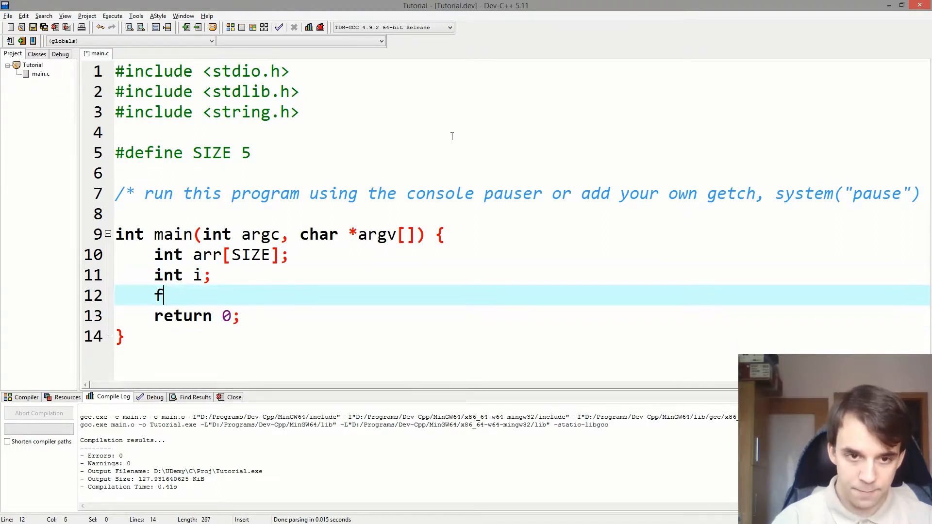
type("or (i )")
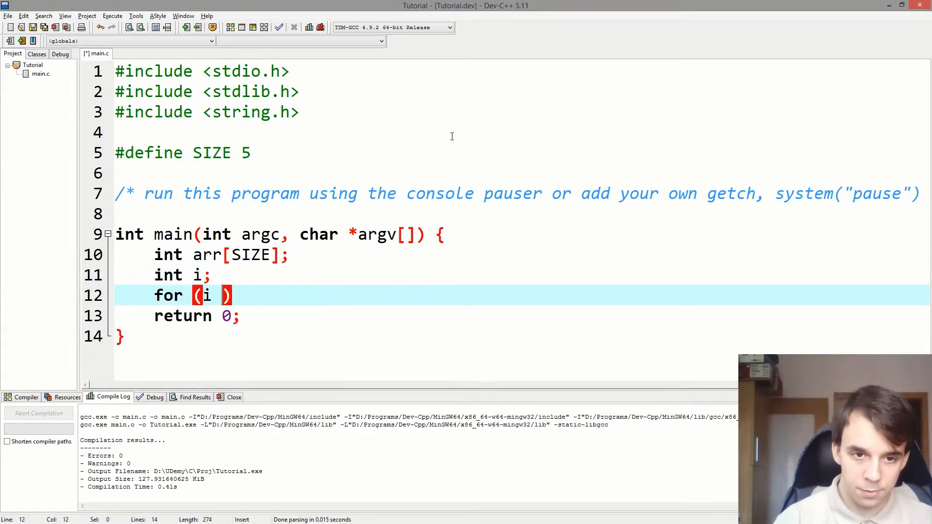
type("= 0;")
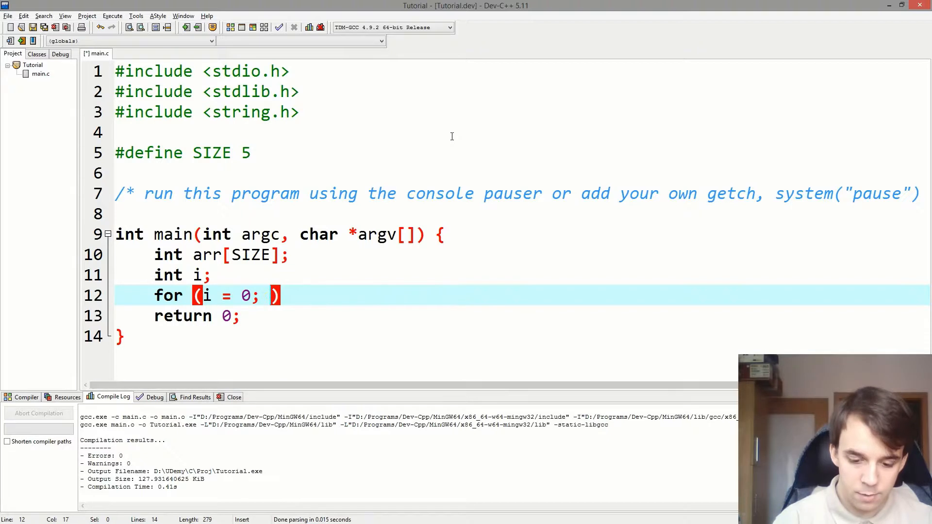
type("i < SIZE; i")
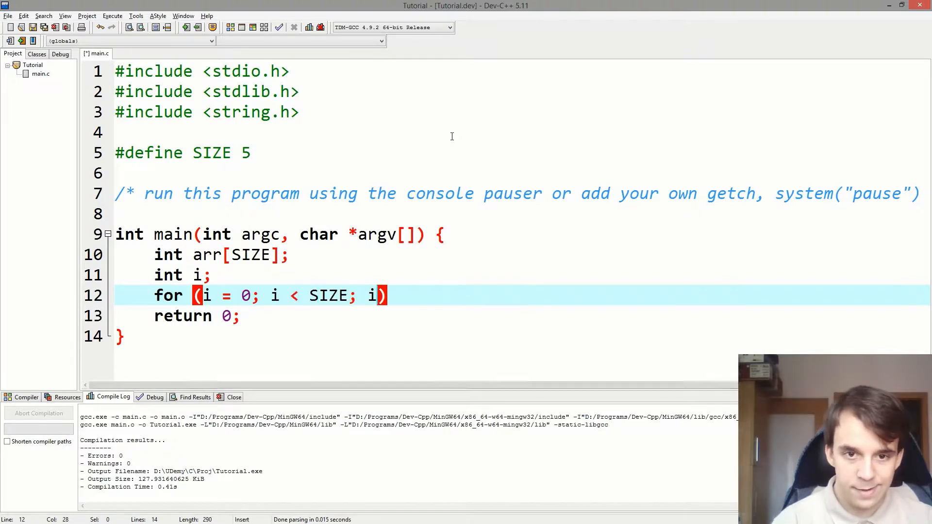
type("++) {")
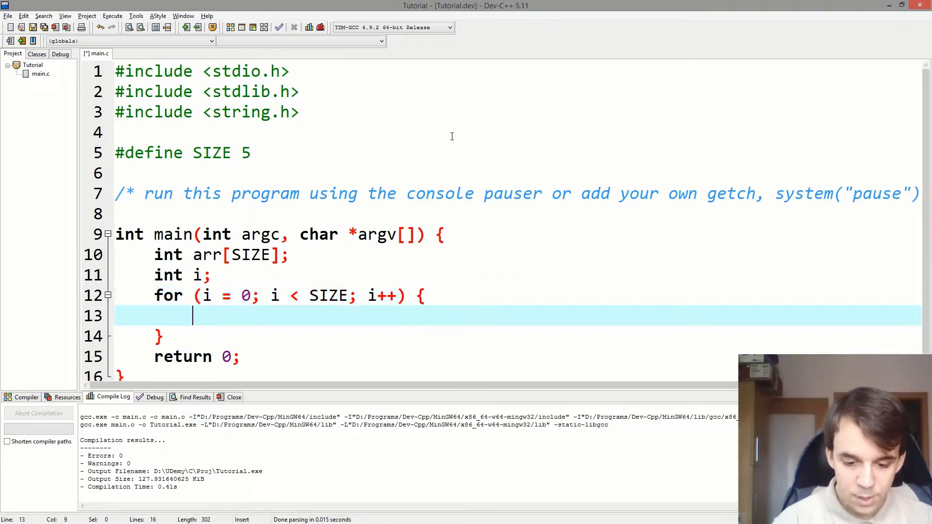
type("arr[i]")
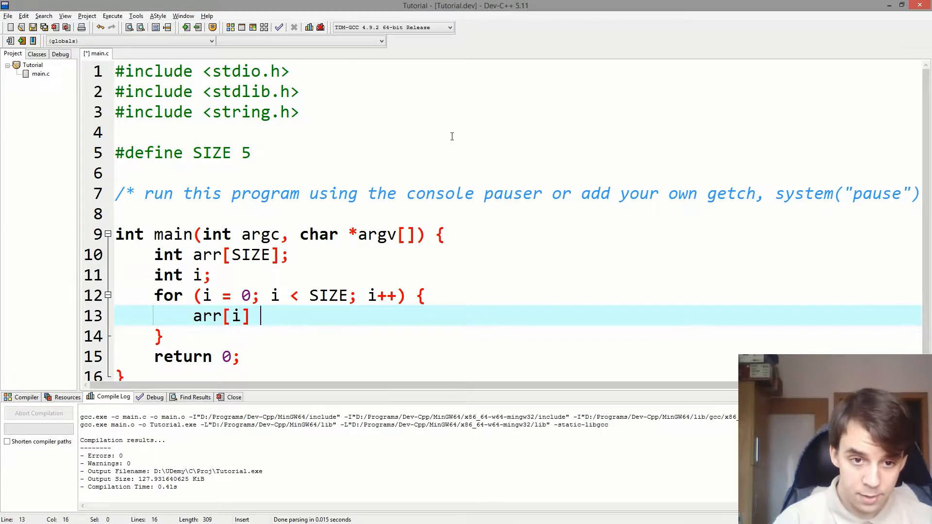
type("= i * 2;")
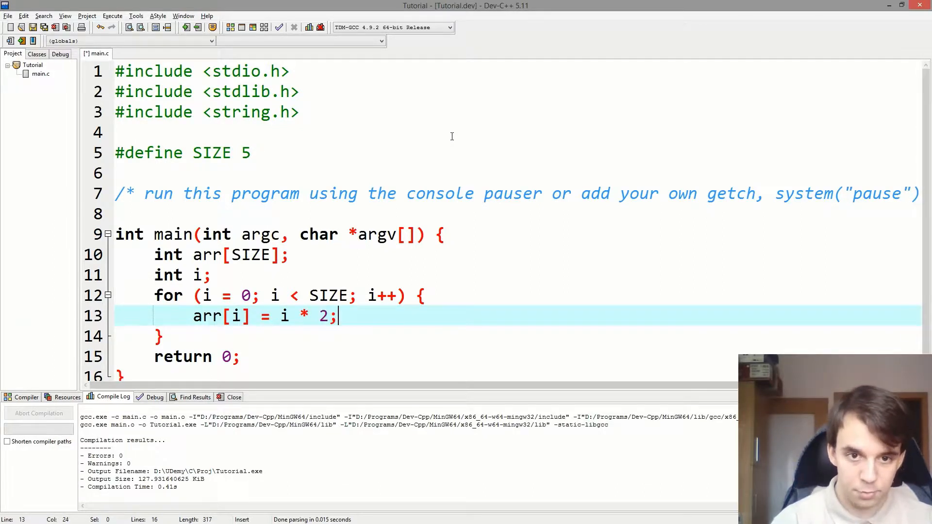
Step: Add a second for loop printing each element with printf("%d ", arr[i])
type("for")
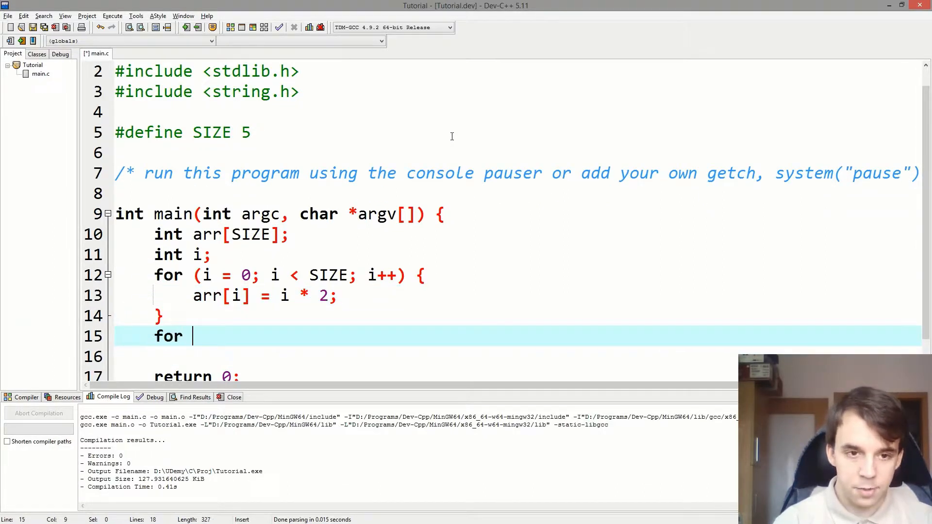
type("(i = 0; i < )")
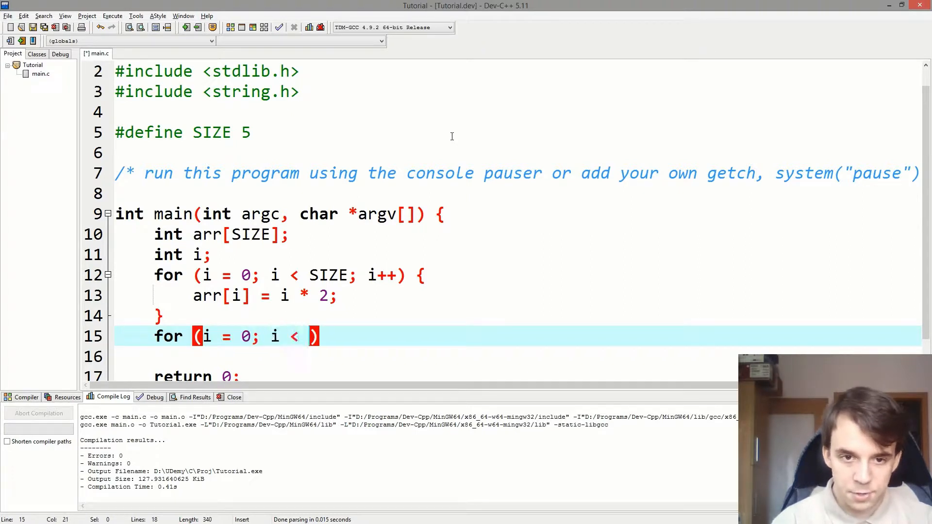
type("SIZE; i++) {")
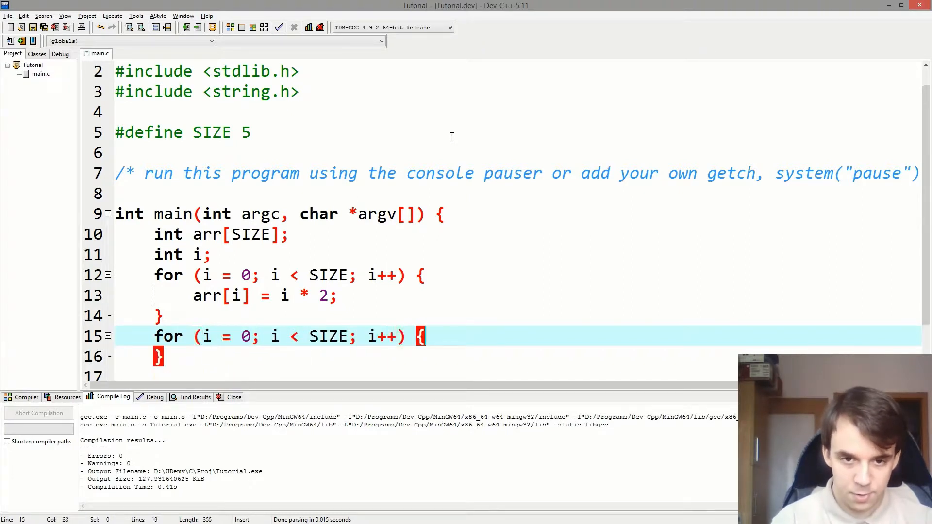
type("printf(\"\")")
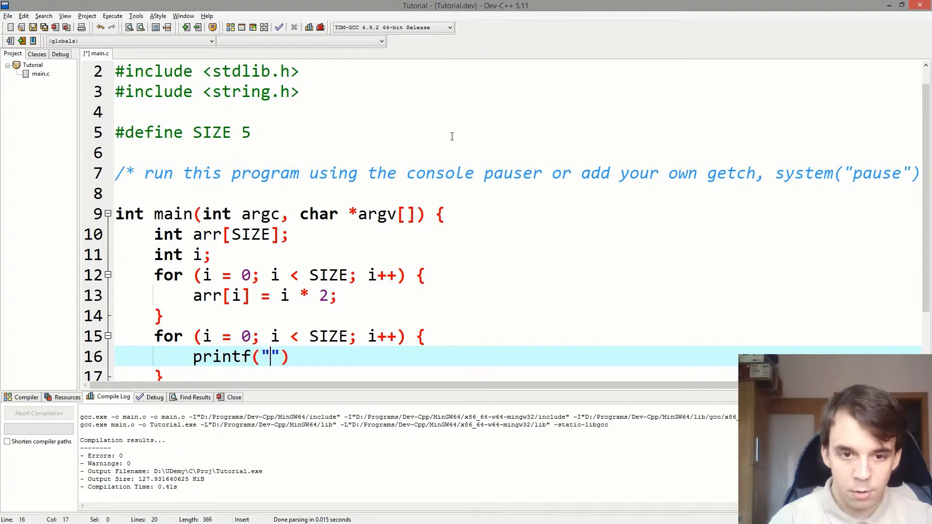
type("%d")
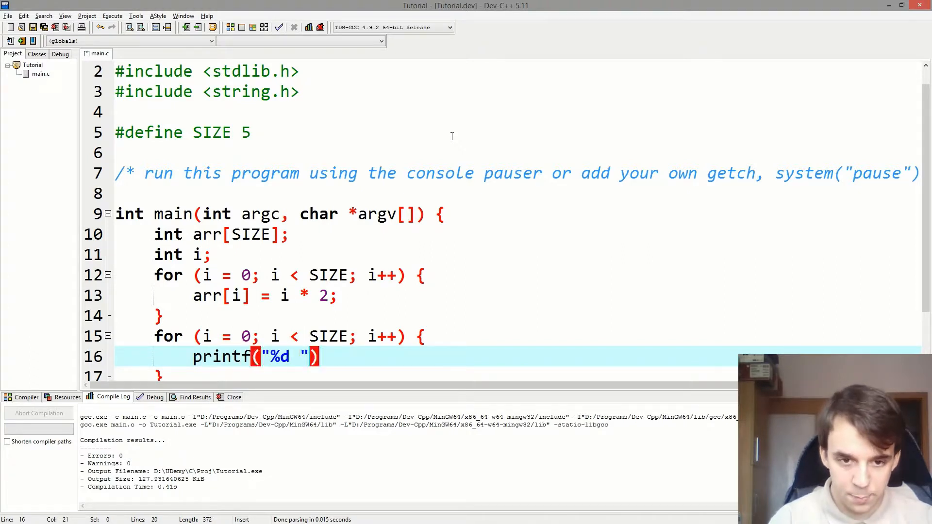
type(", arr[i]")
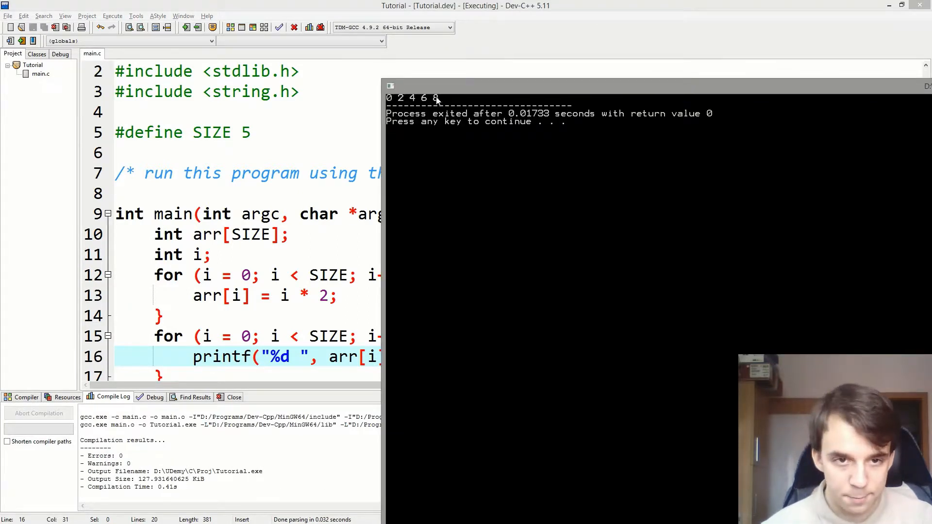
Step: Change the SIZE define value to 10, then close the output console
double_click(206, 132)
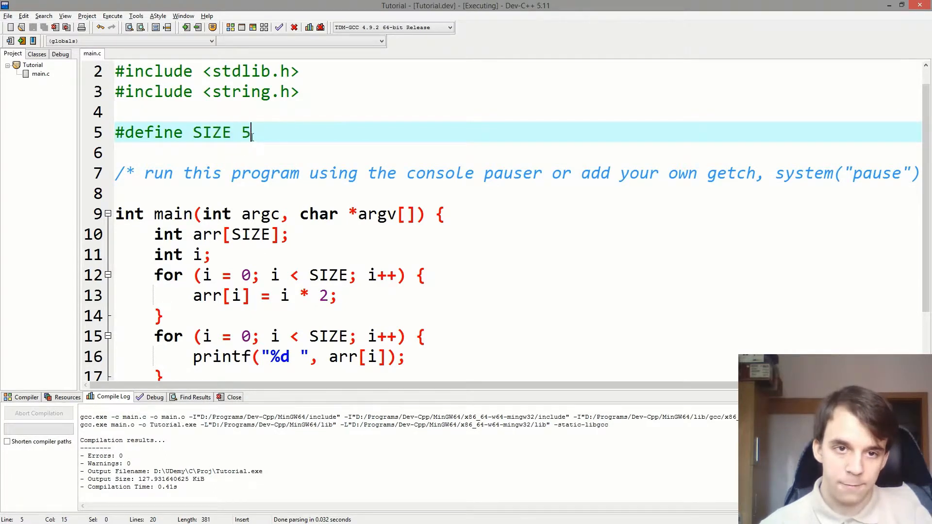
type("0")
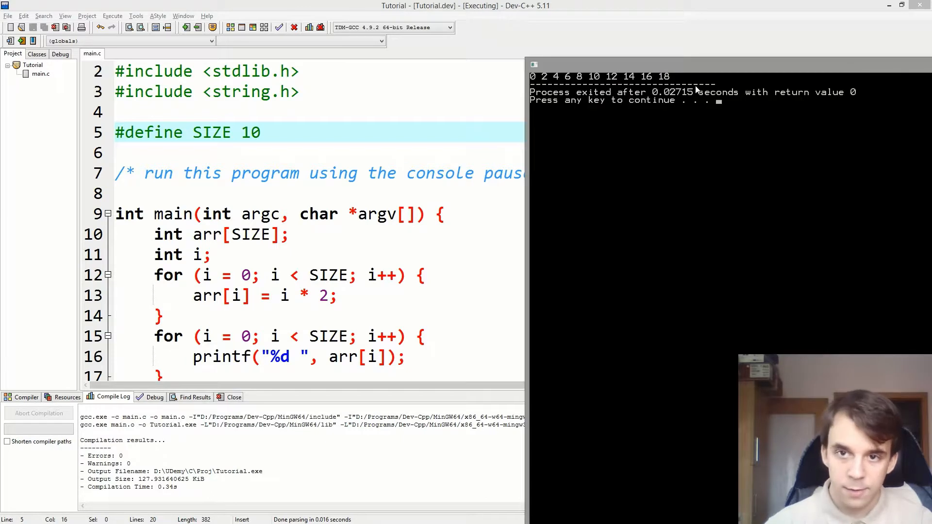
mouse_move(692, 274)
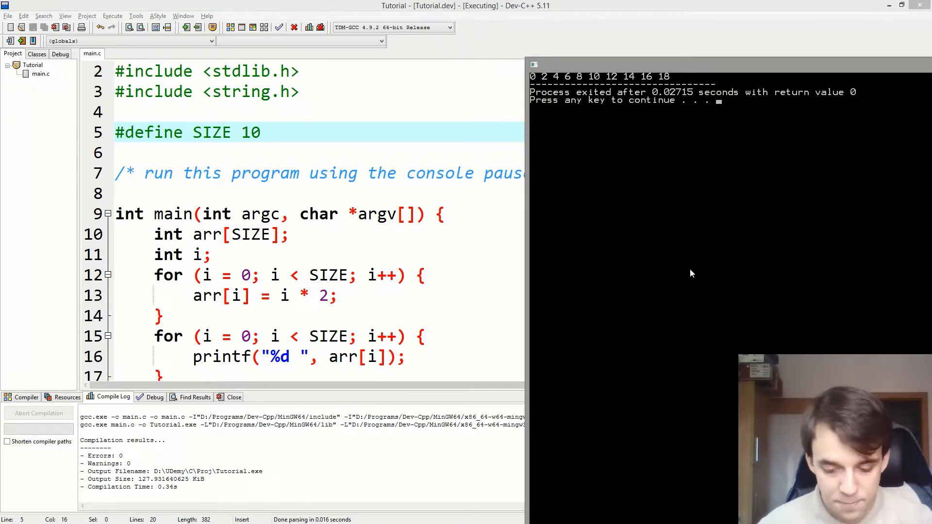
left_click(285, 141)
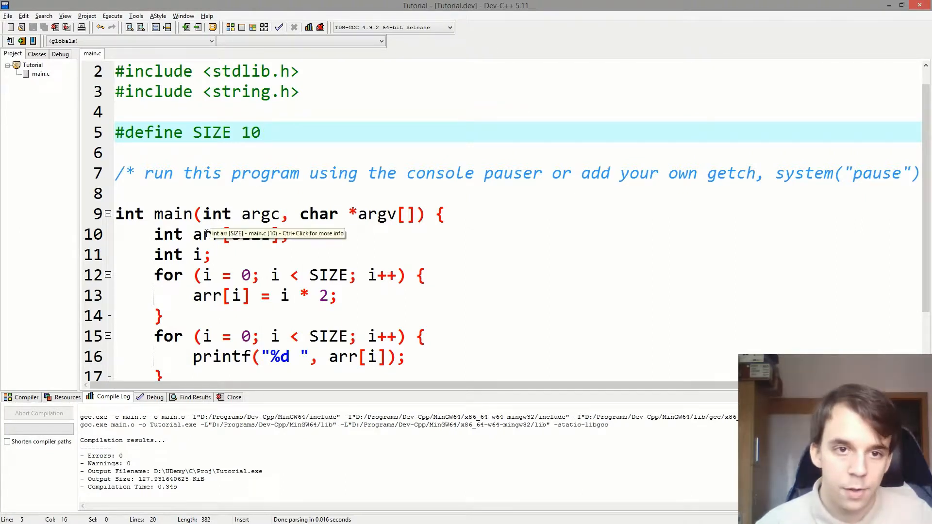
Step: Add int SIZE = 10;, comment out the #define with //, and compile
scroll("down", 3)
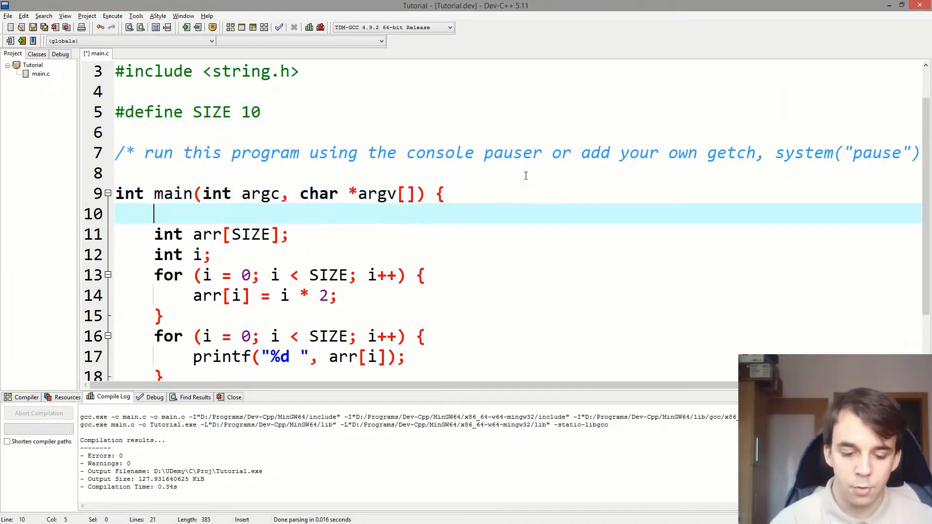
type("int SIZE = 10;")
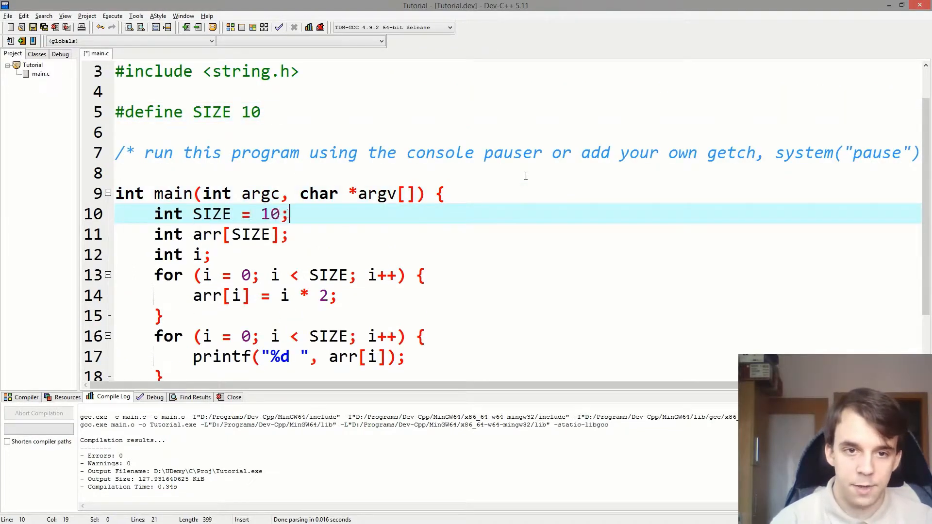
type("//")
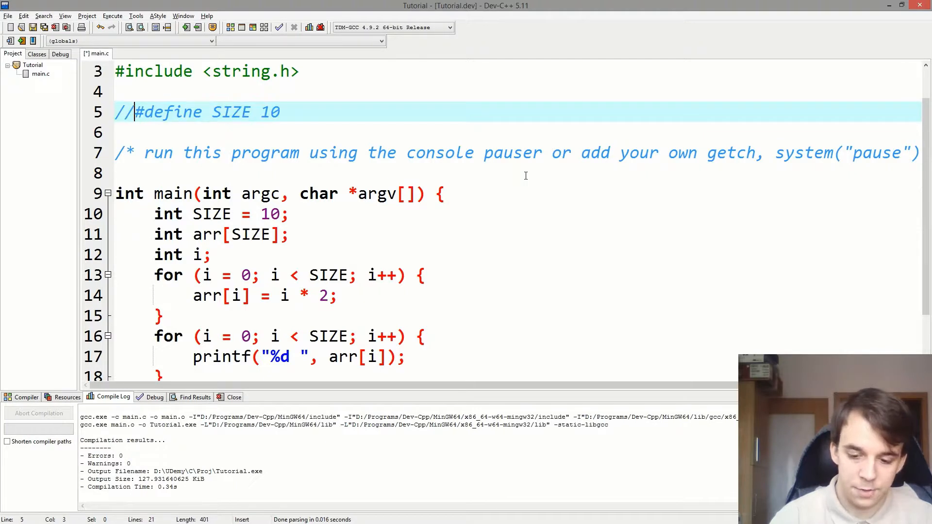
left_click(196, 27)
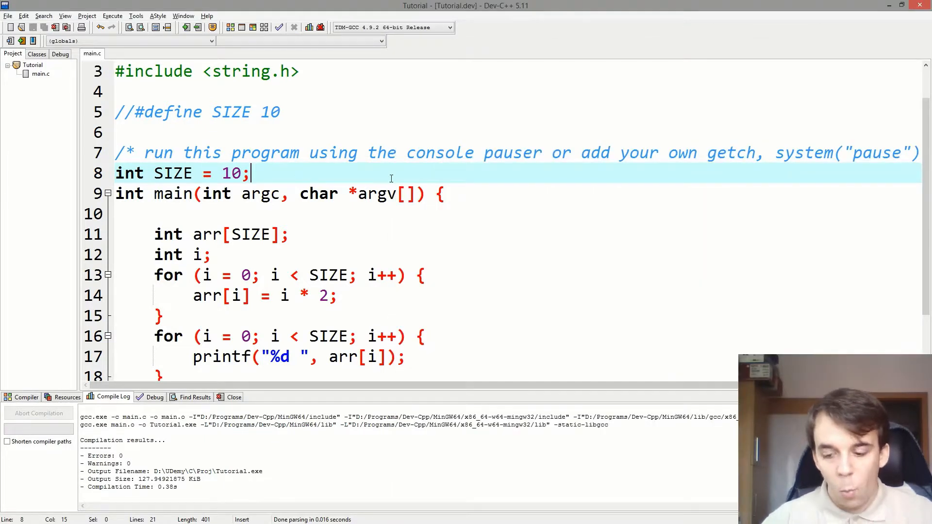
Step: Remove the global SIZE declaration and retype int SIZE = 10; inside main
key("Delete")
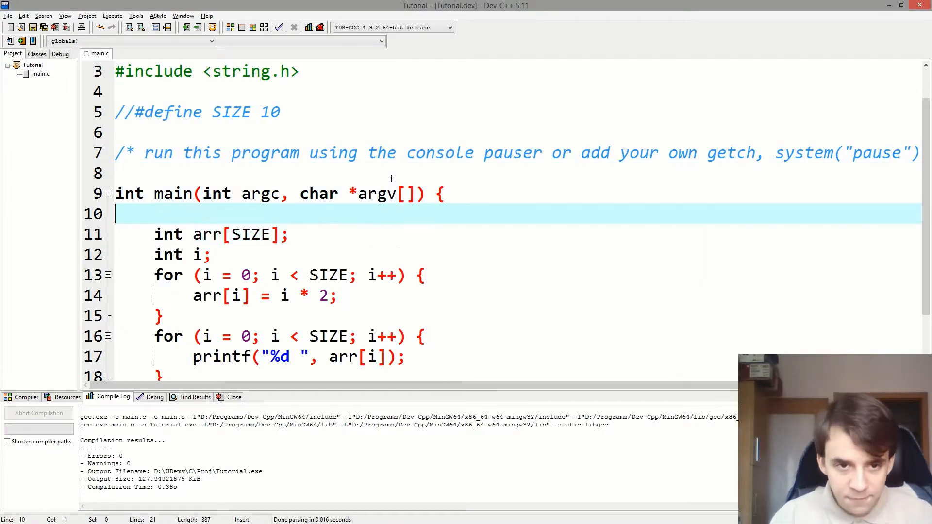
type("int SIZE = 1")
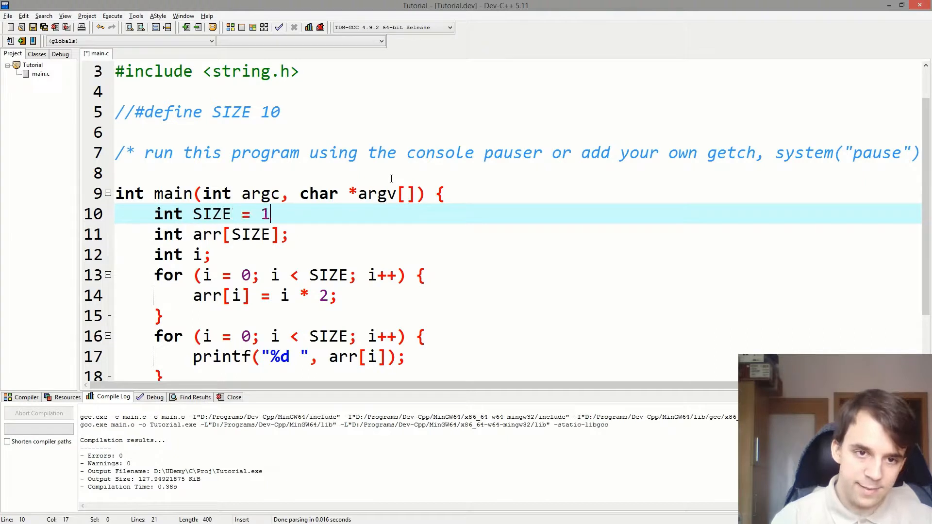
type("0;")
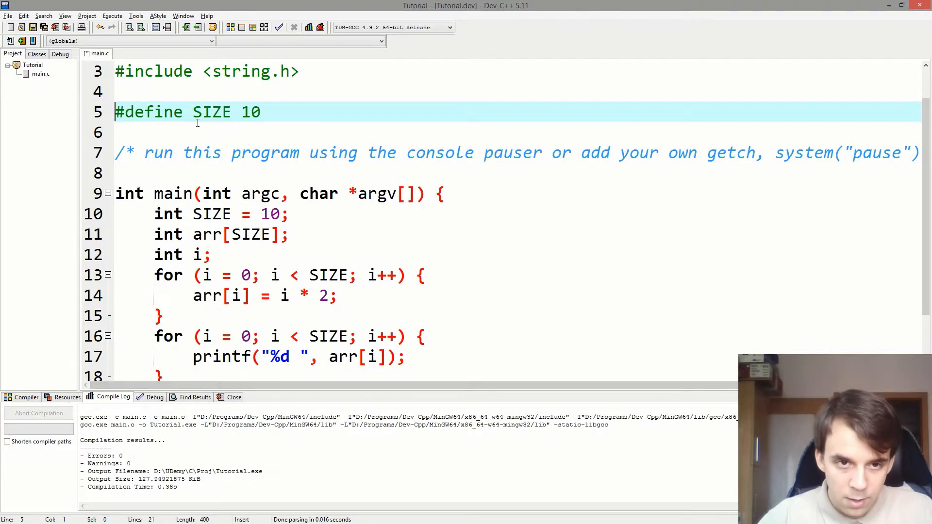
Step: Select the int SIZE = 10; line in main and delete it
triple_click(222, 214)
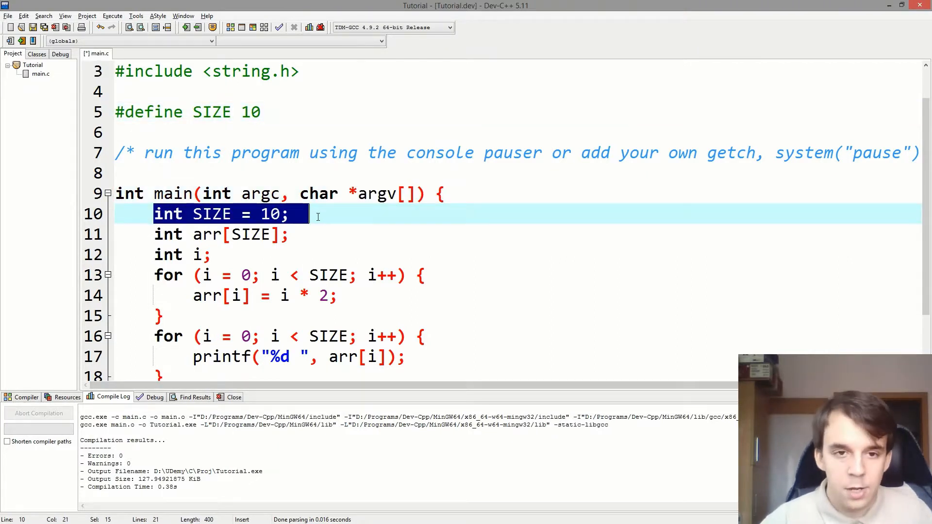
double_click(211, 213)
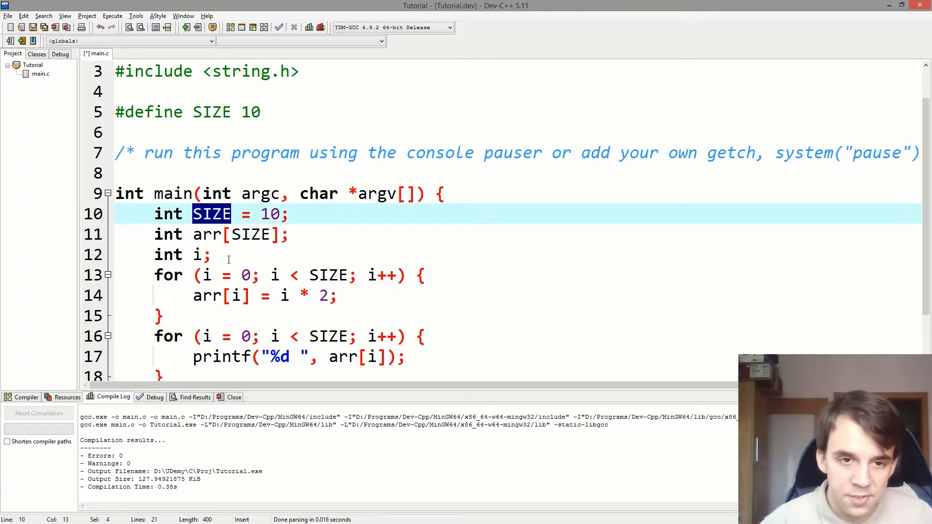
scroll("down", 3)
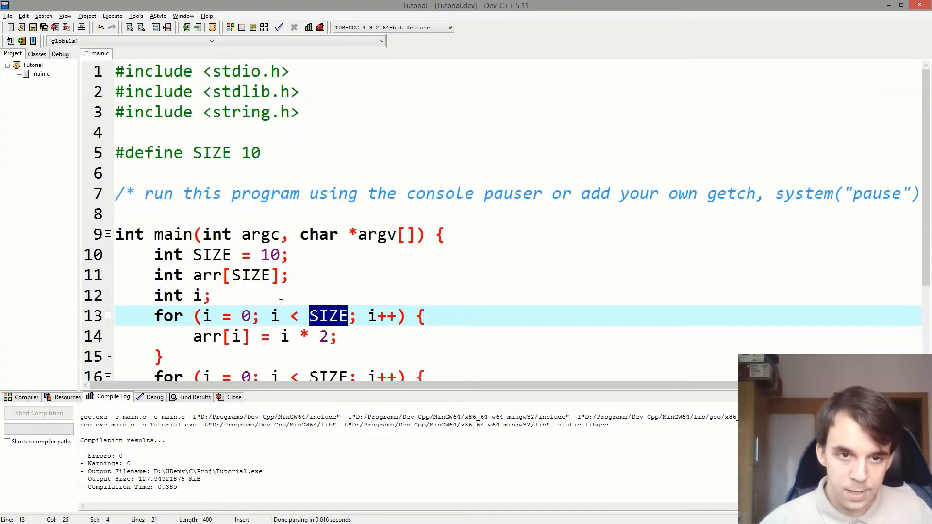
mouse_move(198, 192)
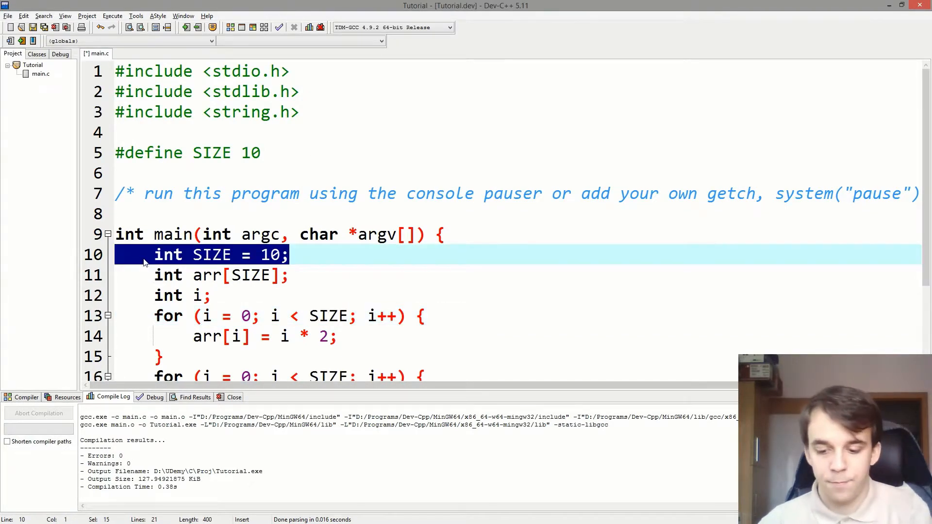
key("Delete")
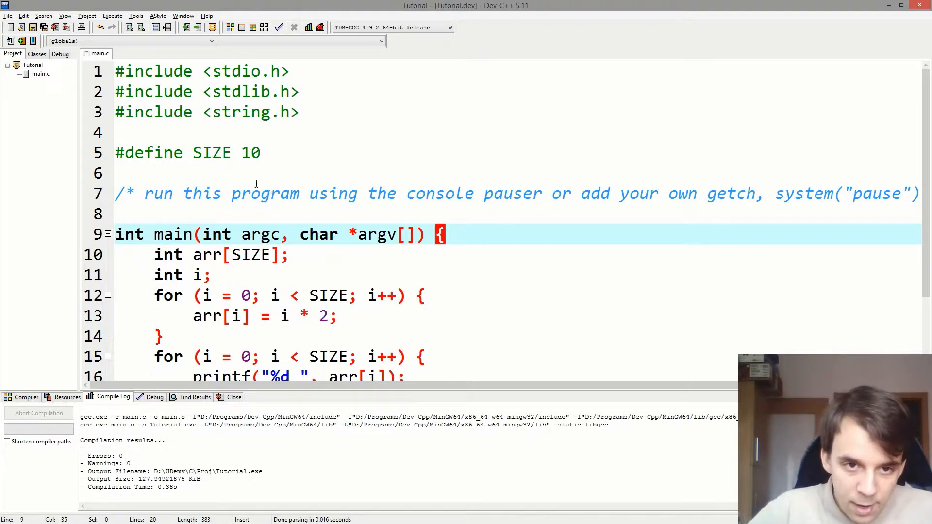
mouse_move(211, 153)
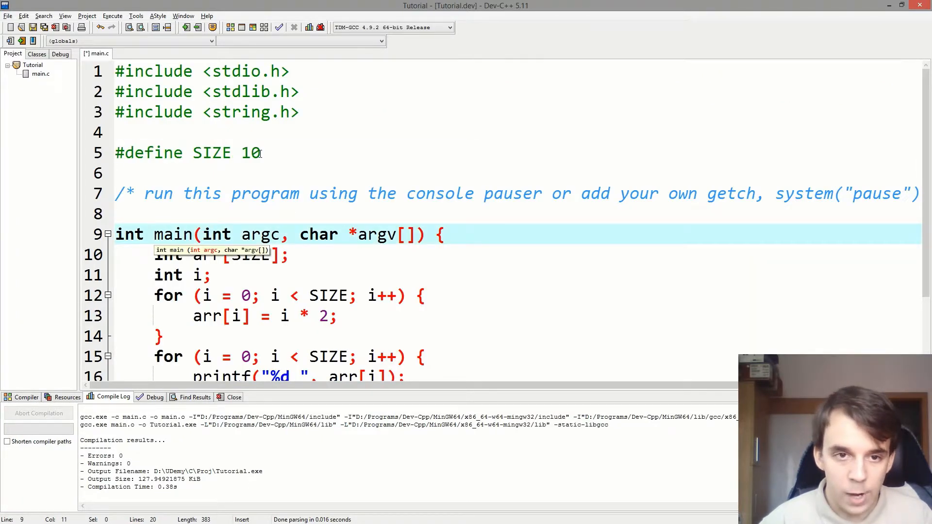
Step: Put SIZE back in arr[SIZE] and the loop bounds in place of literal 10s
double_click(212, 153)
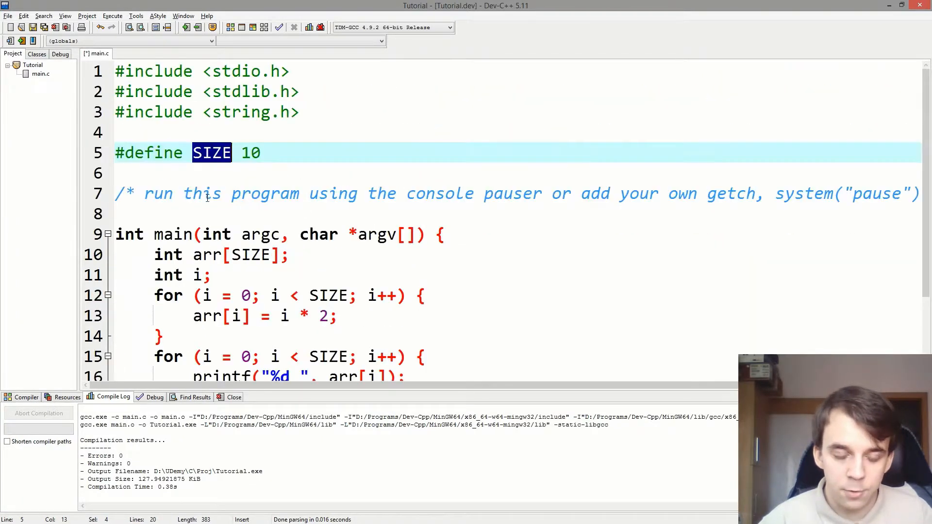
scroll("down", 3)
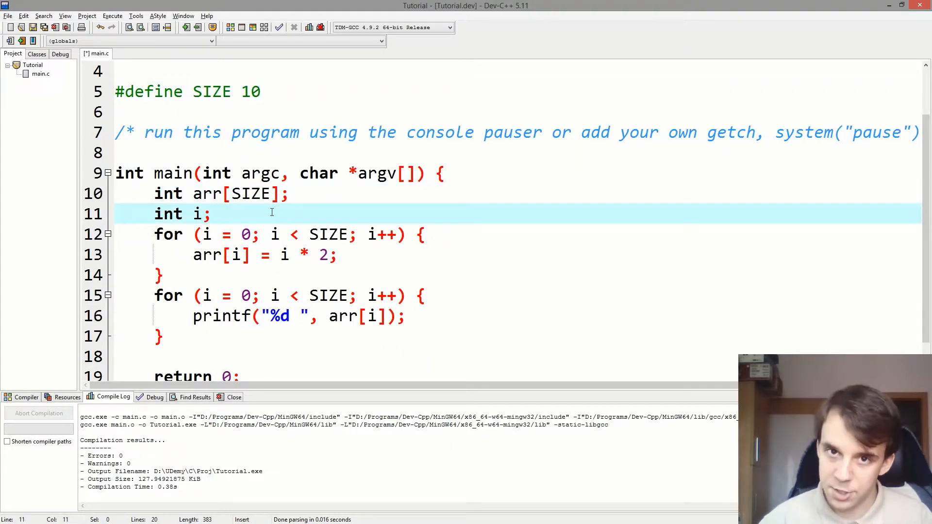
left_click(250, 91)
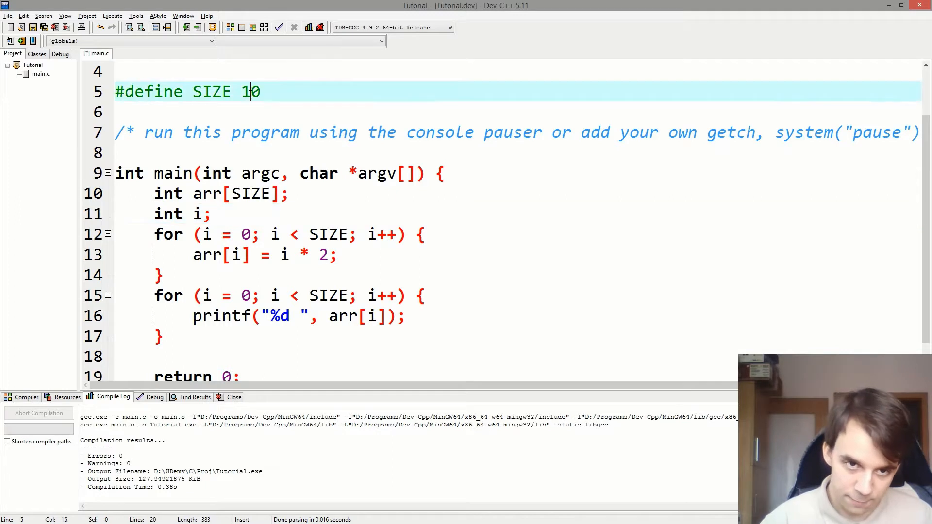
double_click(250, 92)
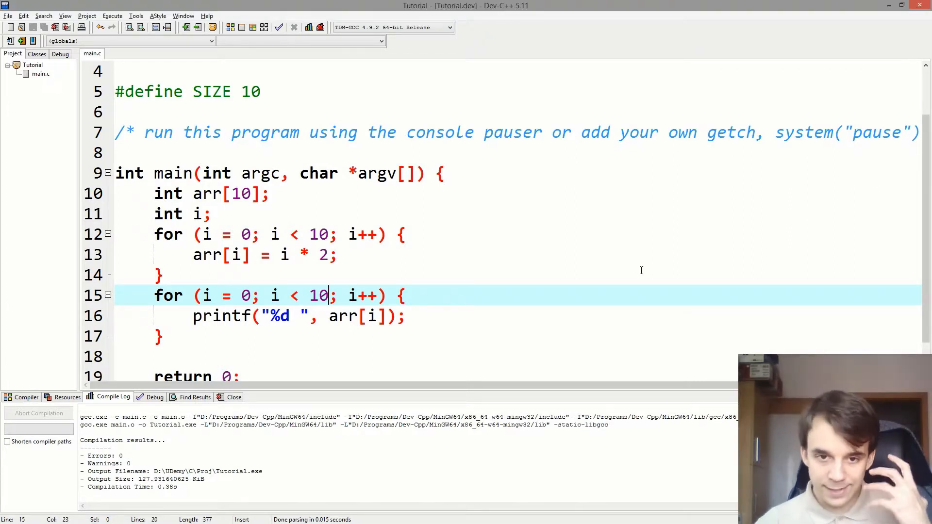
type("SIZE")
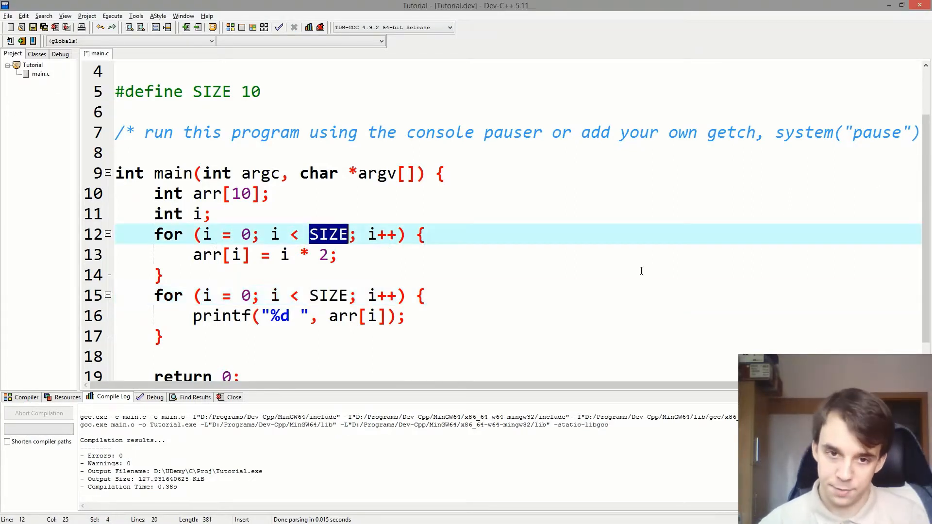
type("SIZE")
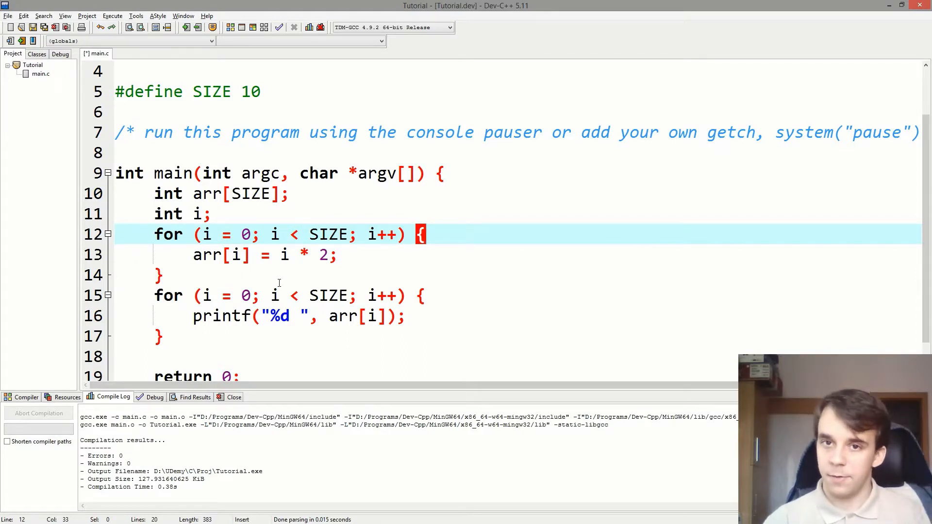
scroll("up", 3)
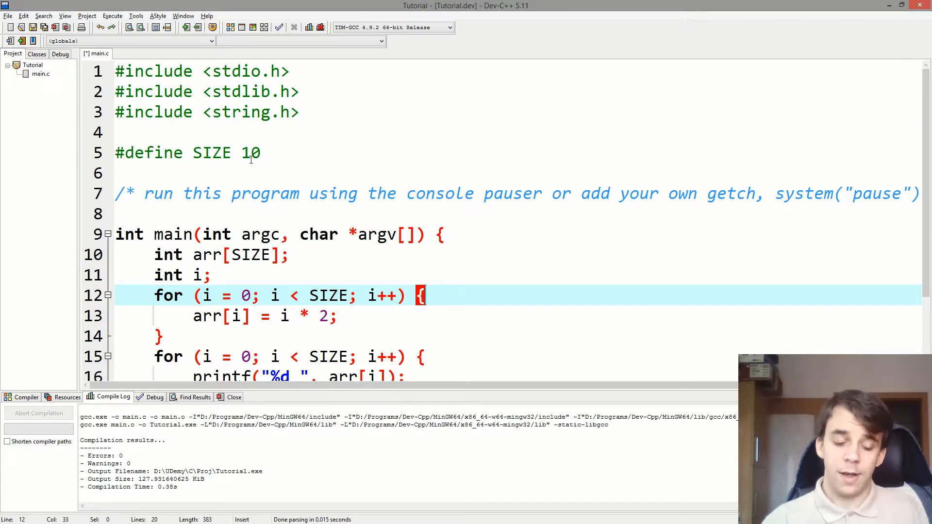
mouse_move(247, 137)
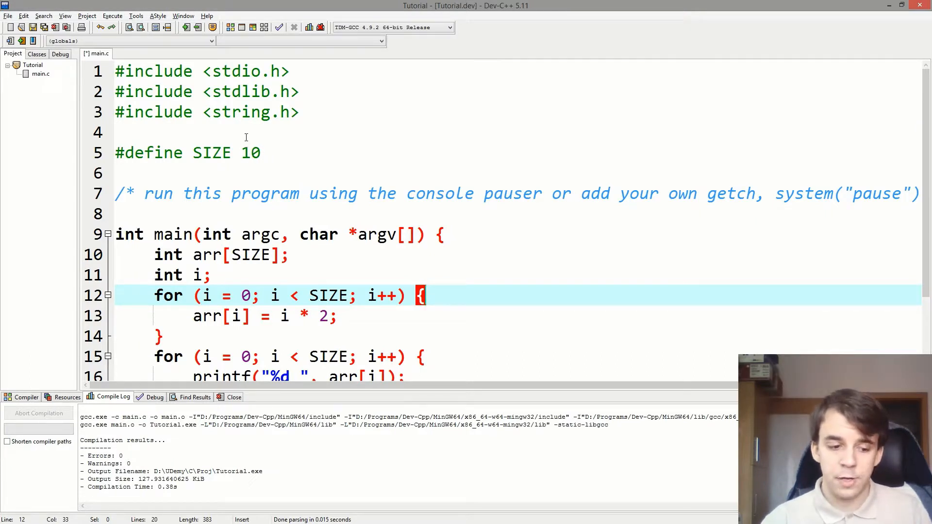
scroll("down", 3)
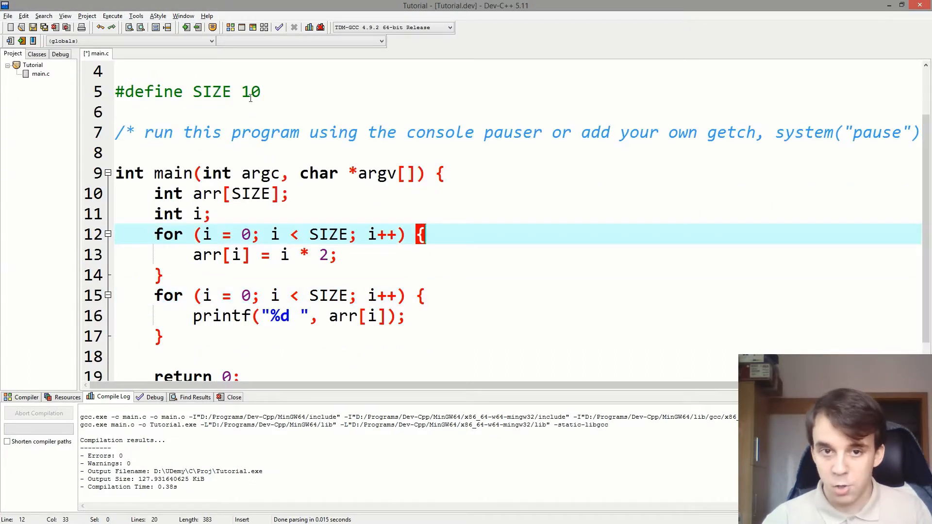
Step: Set SIZE to 8 and delete the array declaration and both loops from main
double_click(250, 91)
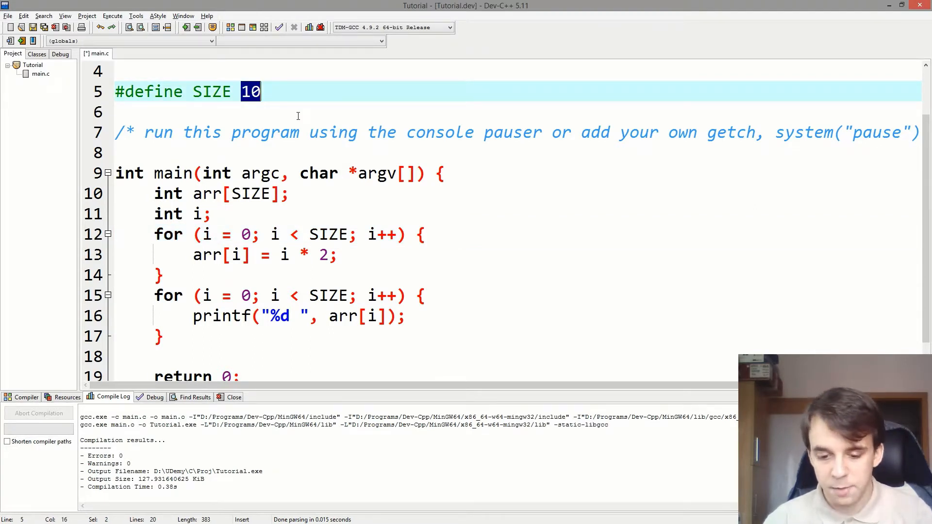
type("8")
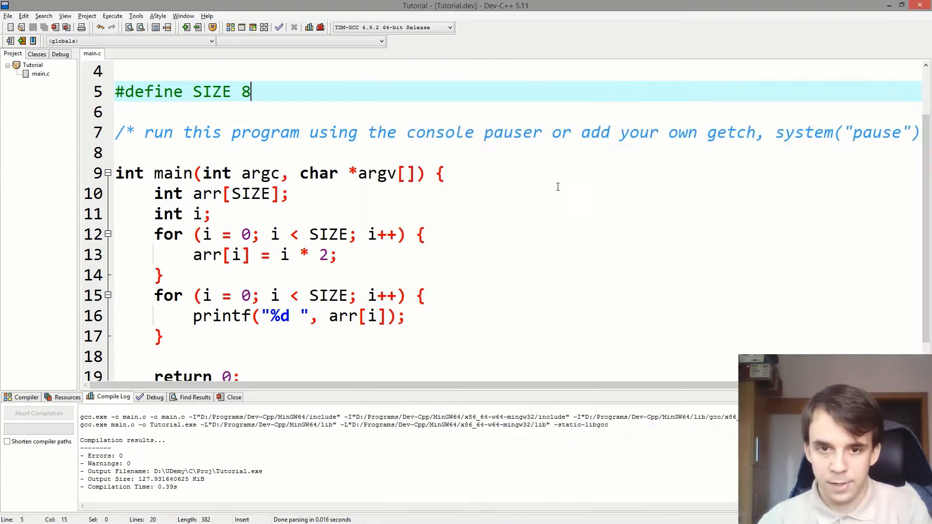
scroll("down", 3)
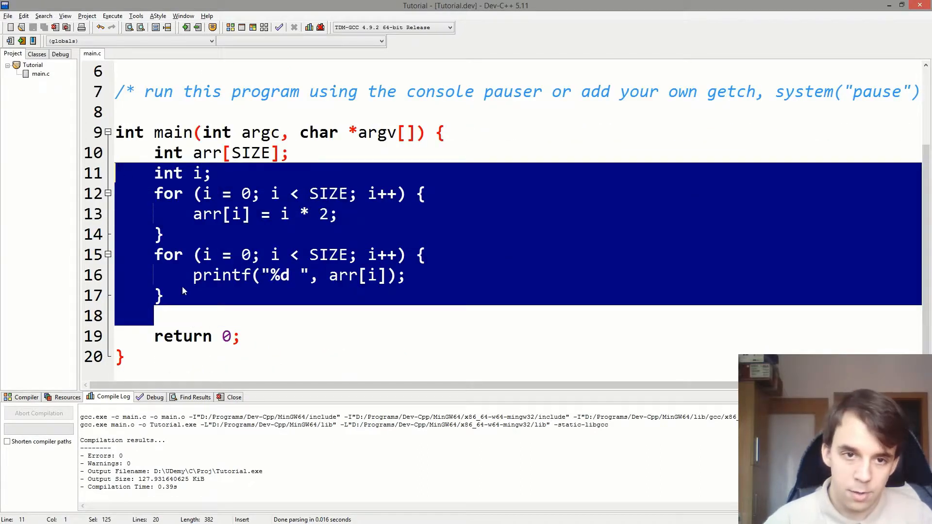
key("Delete")
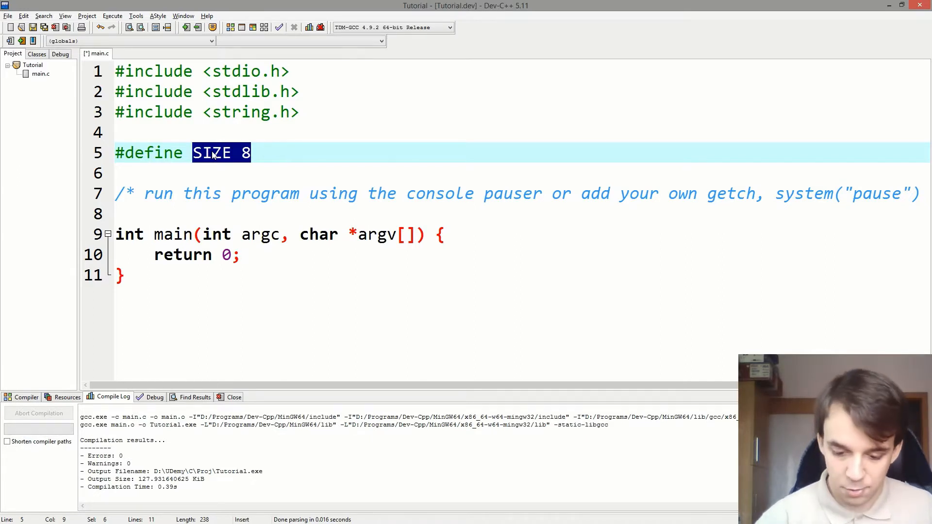
Step: Replace the SIZE define with #define PRODUCT(X, Y) X * Y
type("PRODUCT")
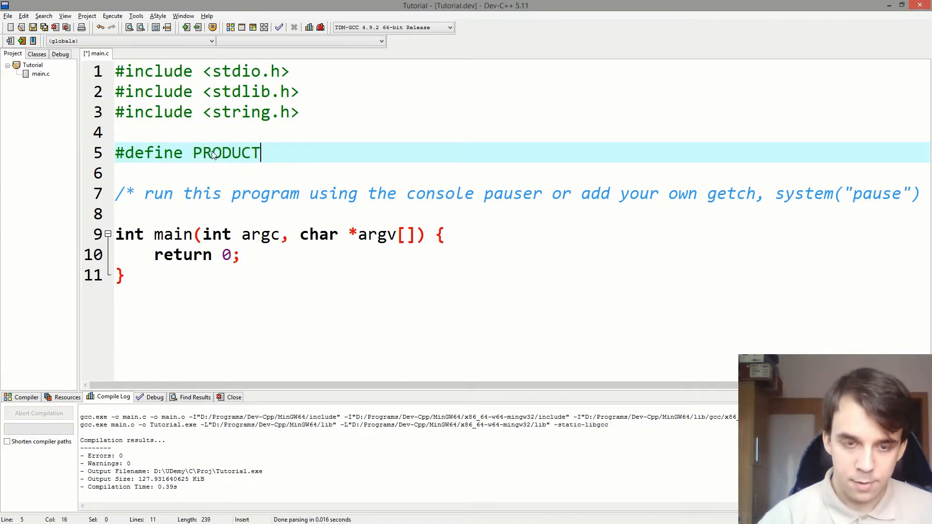
type("()")
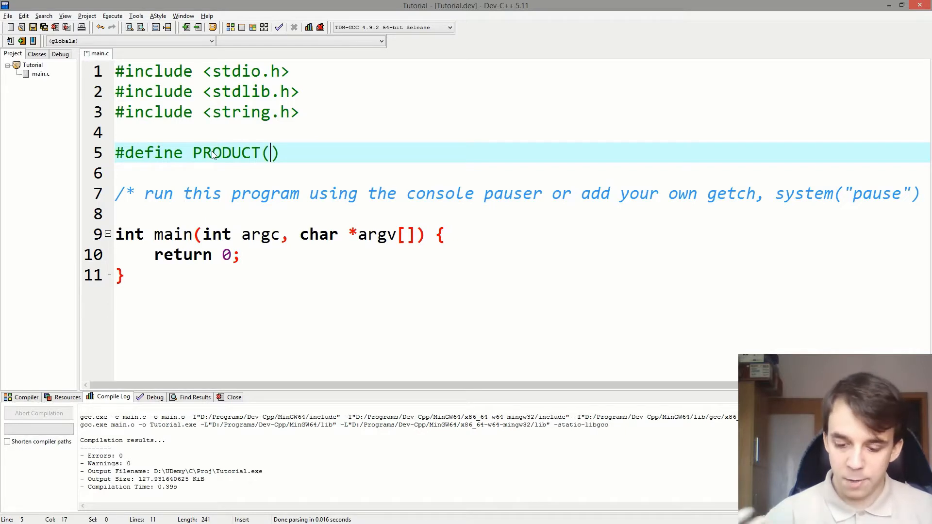
type("X, Y")
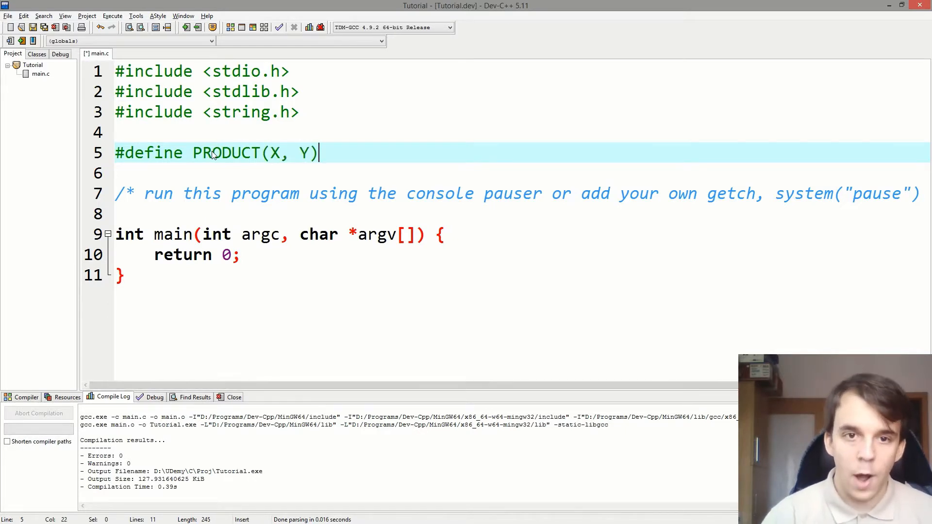
type("\" \"")
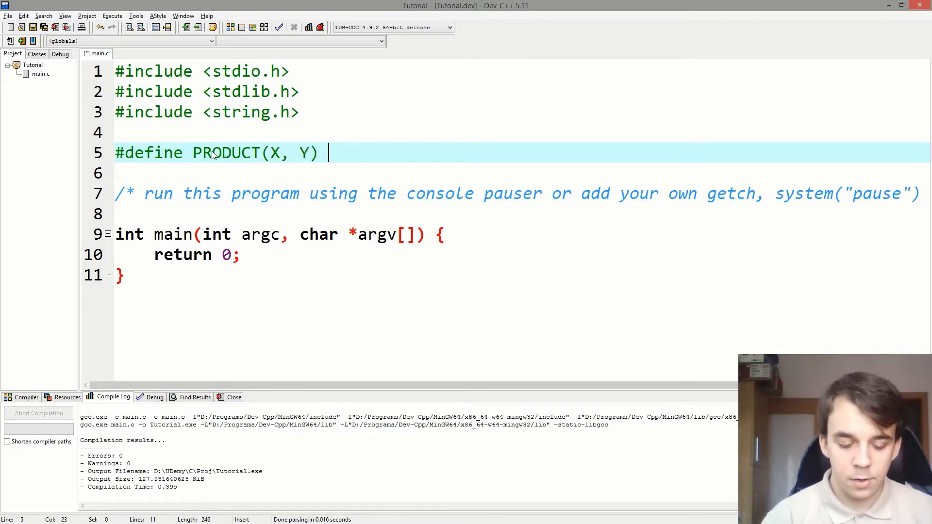
type("X * Y")
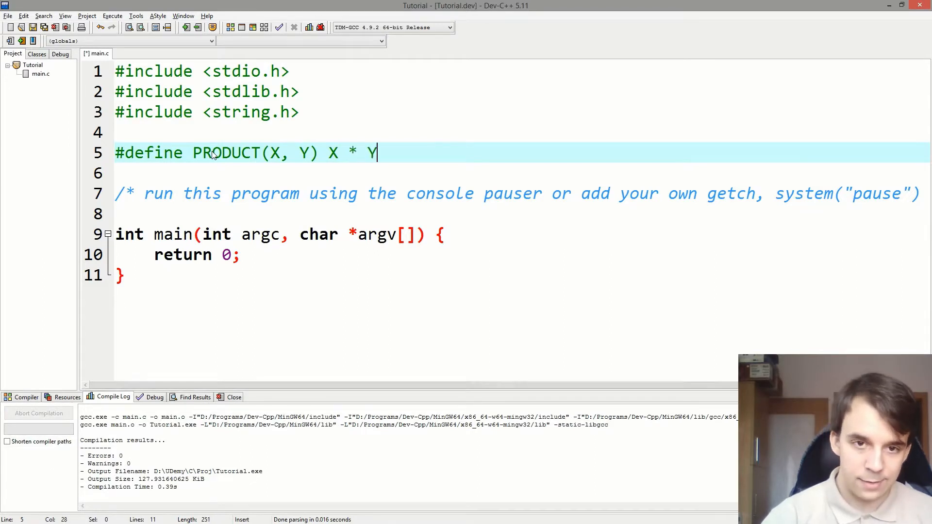
left_click_drag(342, 153, 378, 153)
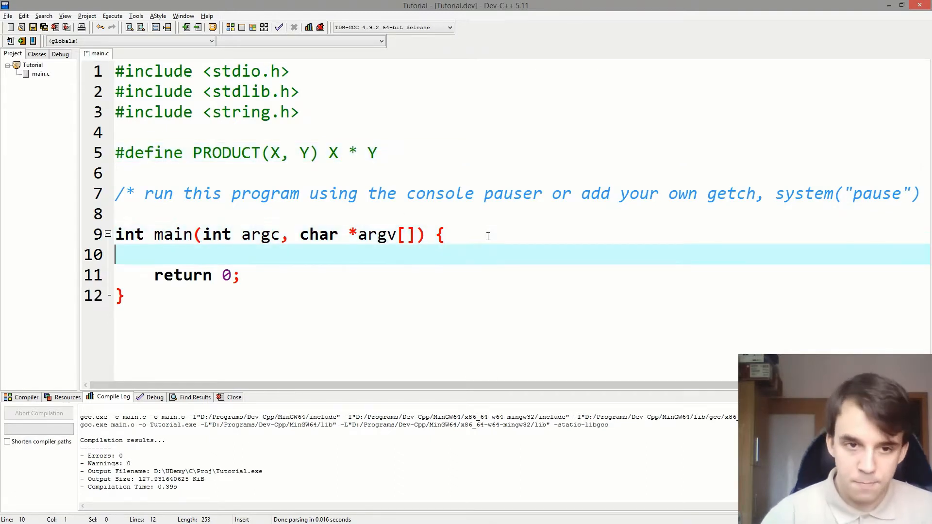
Step: Declare int a = 2, b = 6, print PRODUCT(a, b), and dismiss the output showing 12
type("int a")
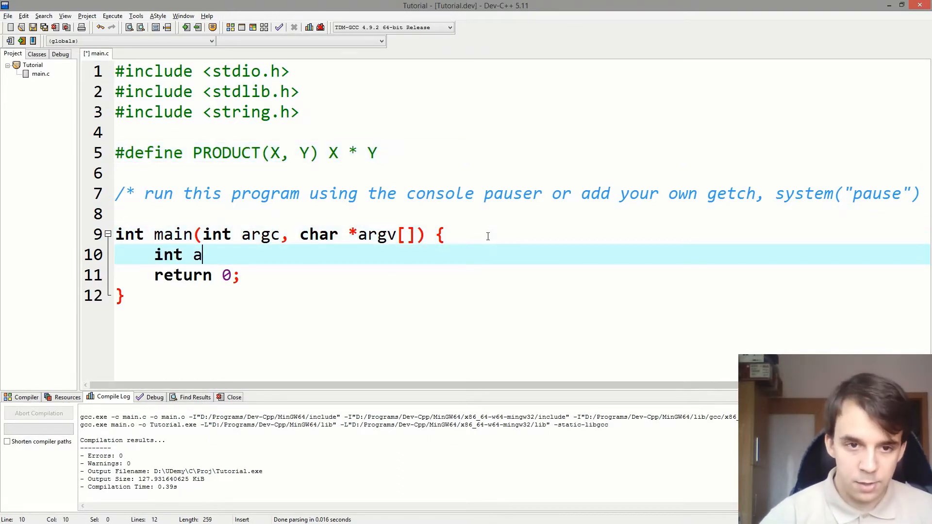
type(", b;")
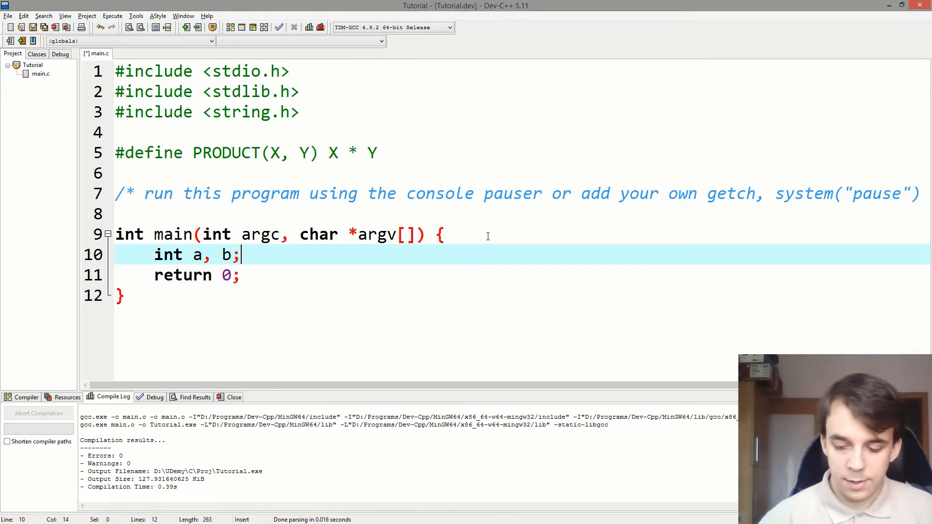
type("= 2")
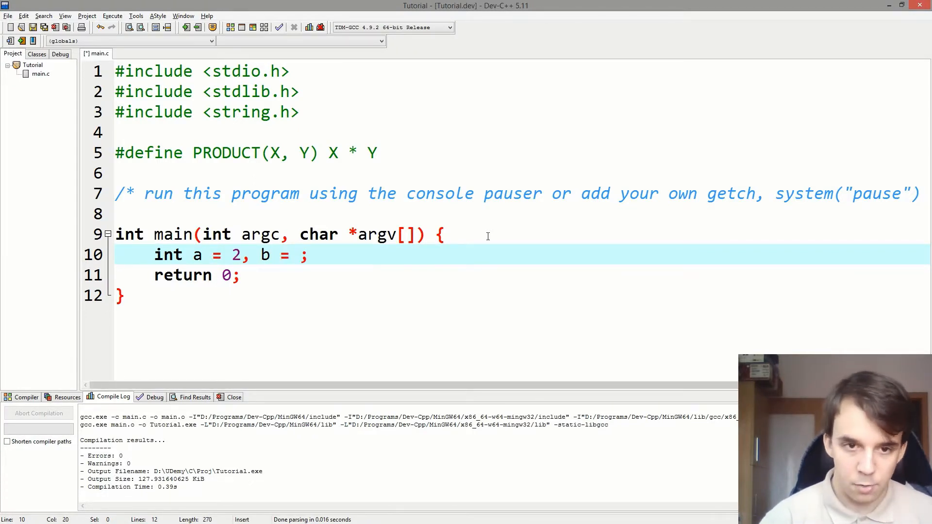
type("6;")
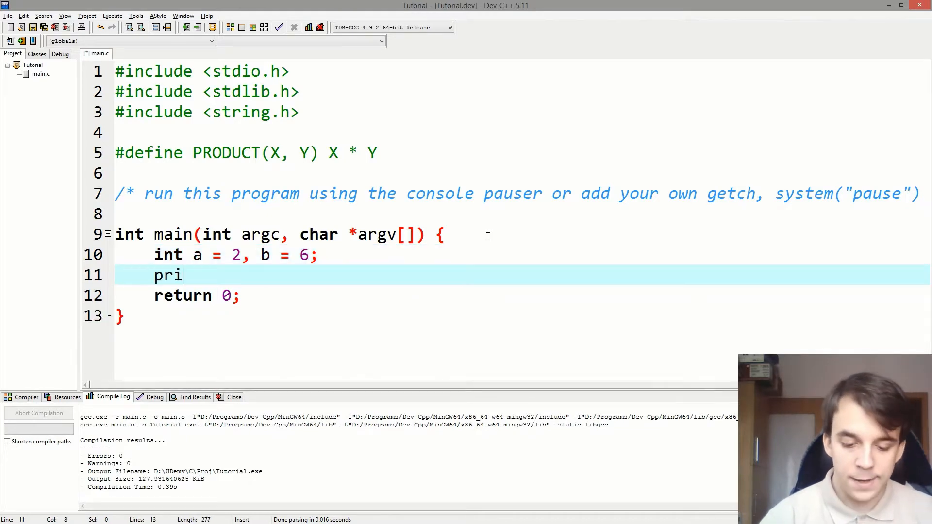
type("ntf(\"%d \")")
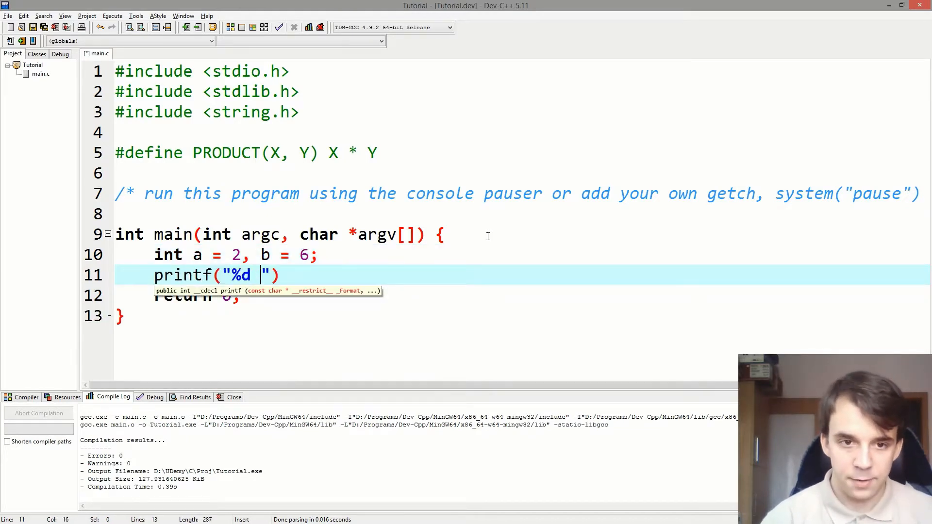
type("\\n")
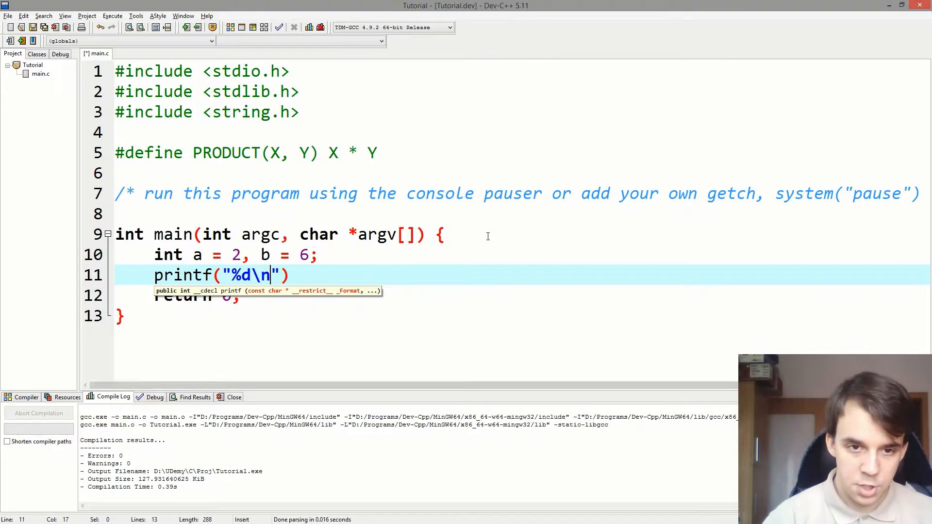
type(", PRODUCT(a, b")
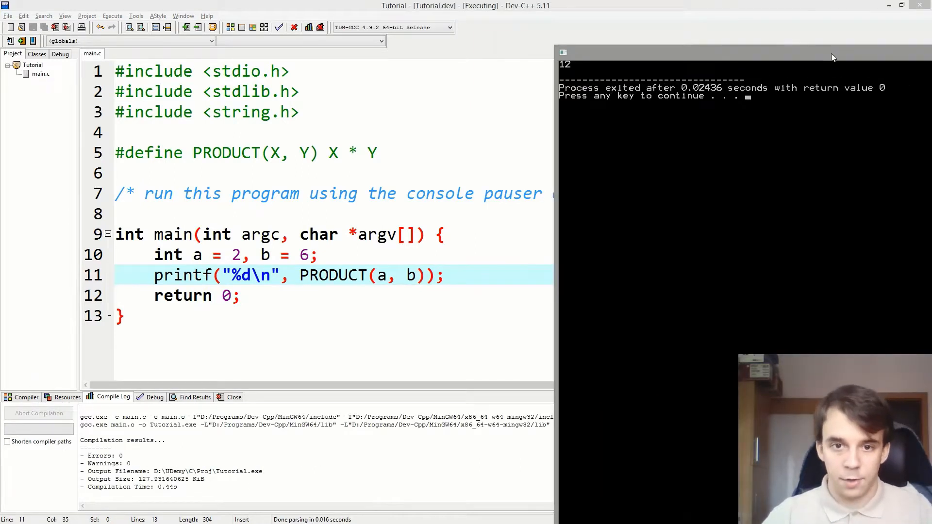
left_click(588, 295)
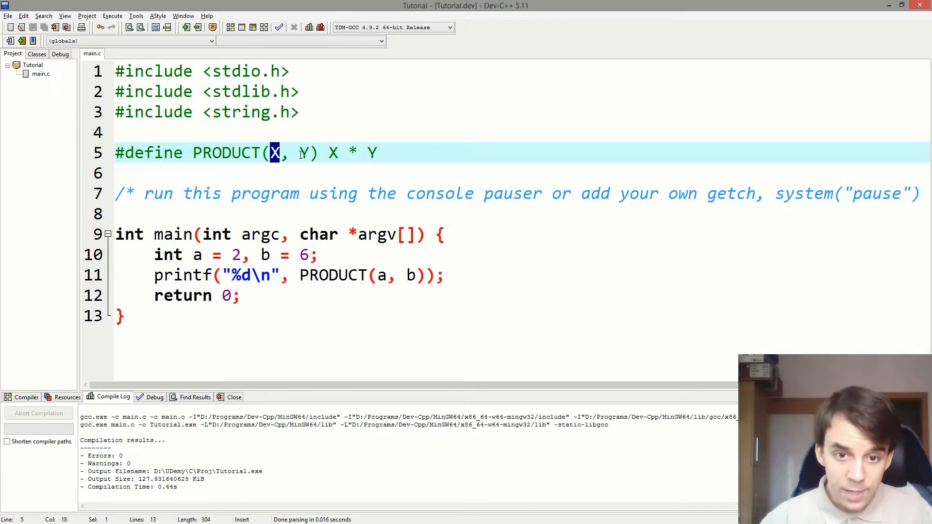
Step: Highlight parameter X and argument a, then delete the temporary expansion text
double_click(302, 153)
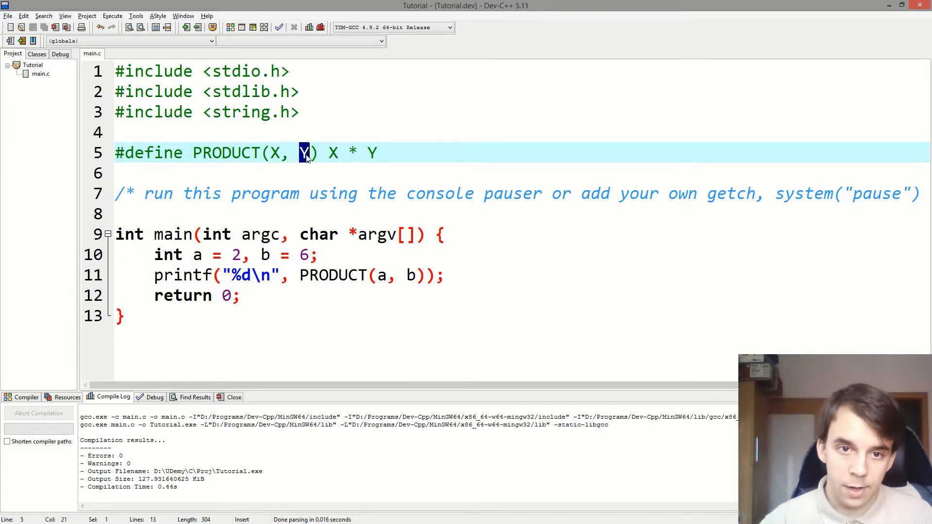
mouse_move(292, 153)
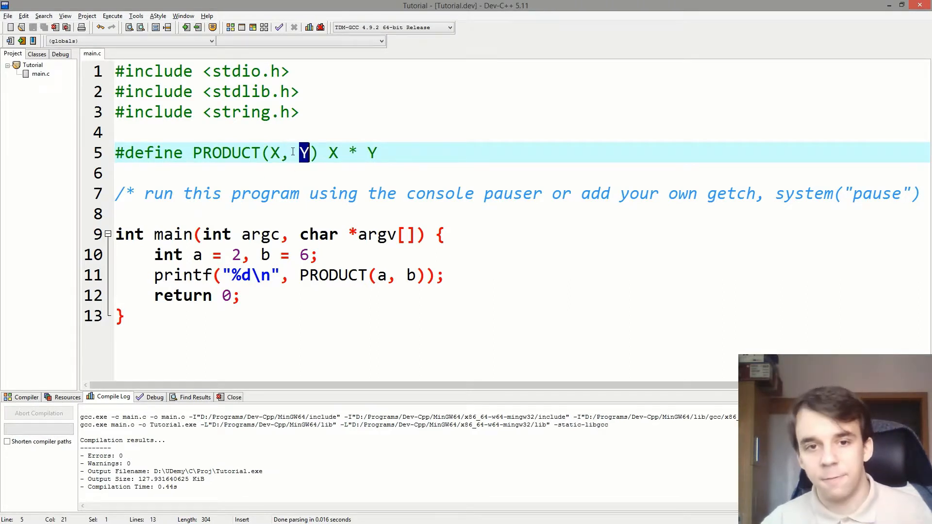
left_click_drag(318, 153, 192, 153)
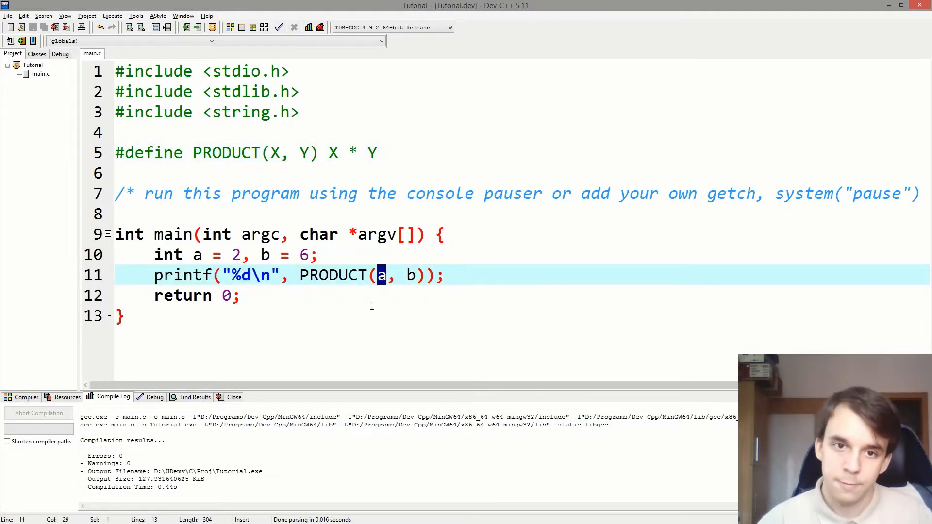
left_click(345, 194)
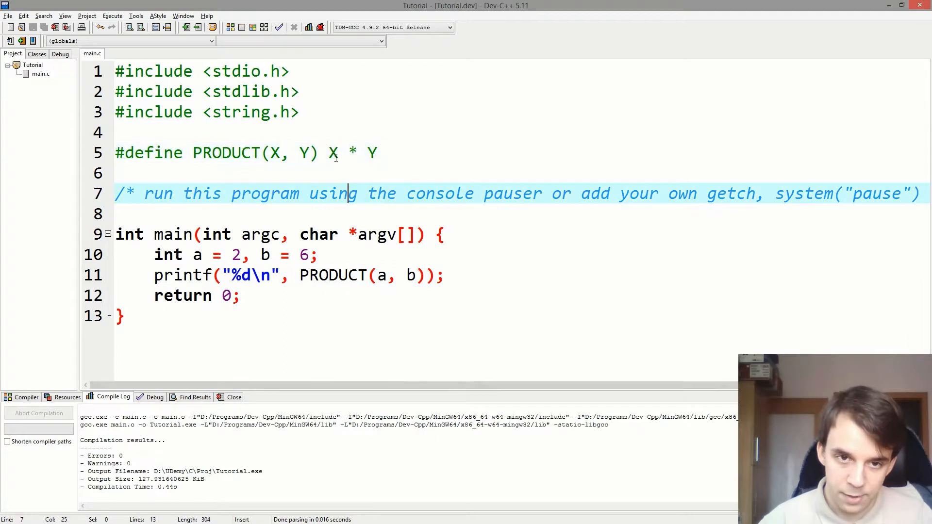
left_click(298, 275)
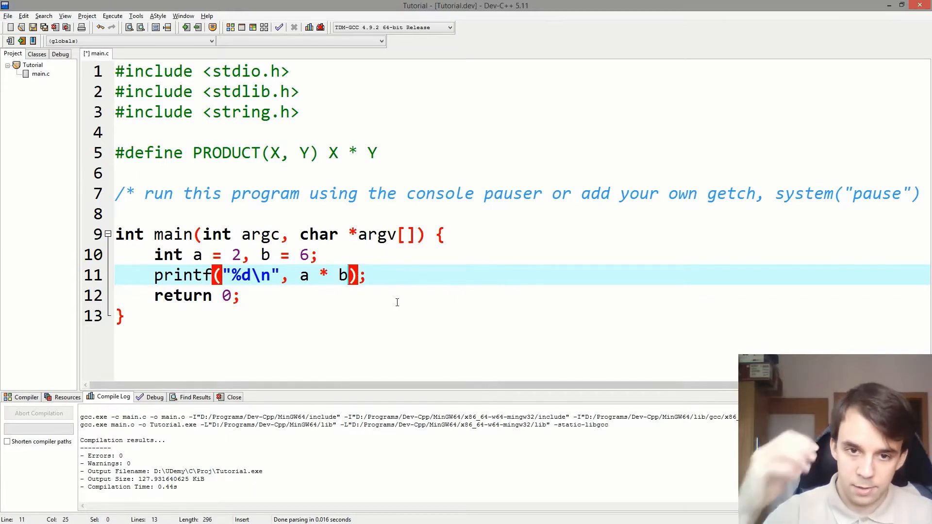
left_click(181, 27)
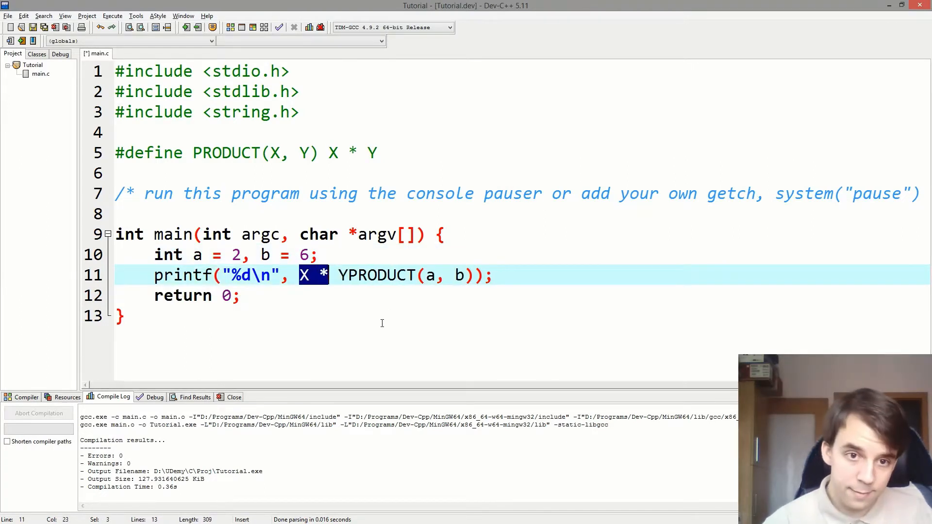
key("Delete")
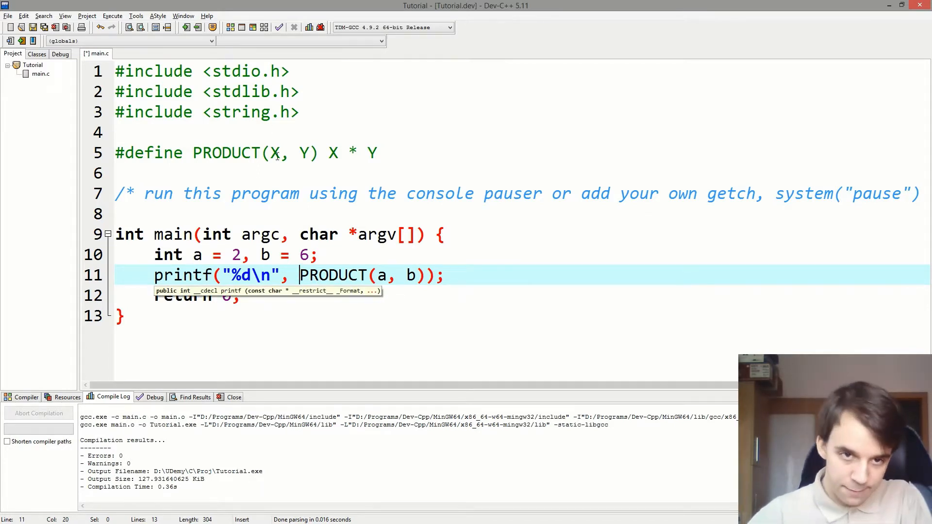
Step: Type 'char' by the macro definition and change PRODUCT's first argument from a to 9
left_click(271, 153)
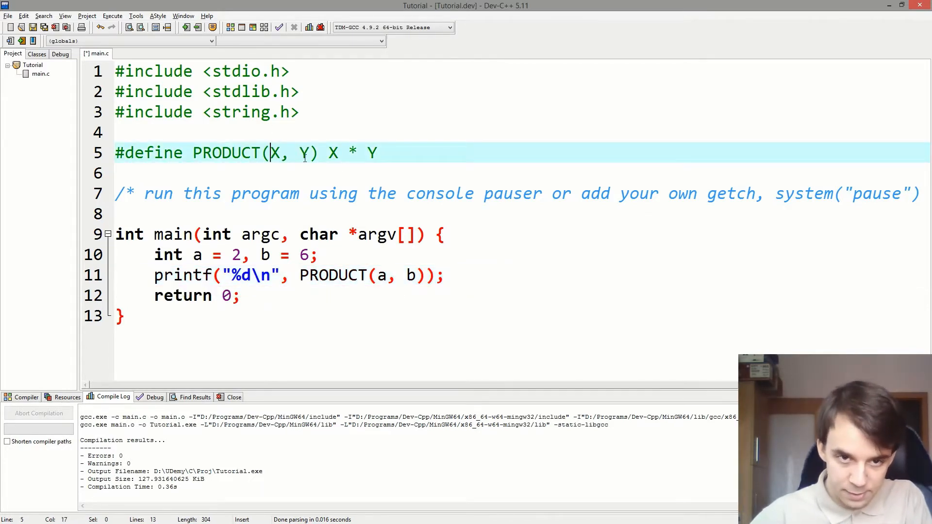
type("char")
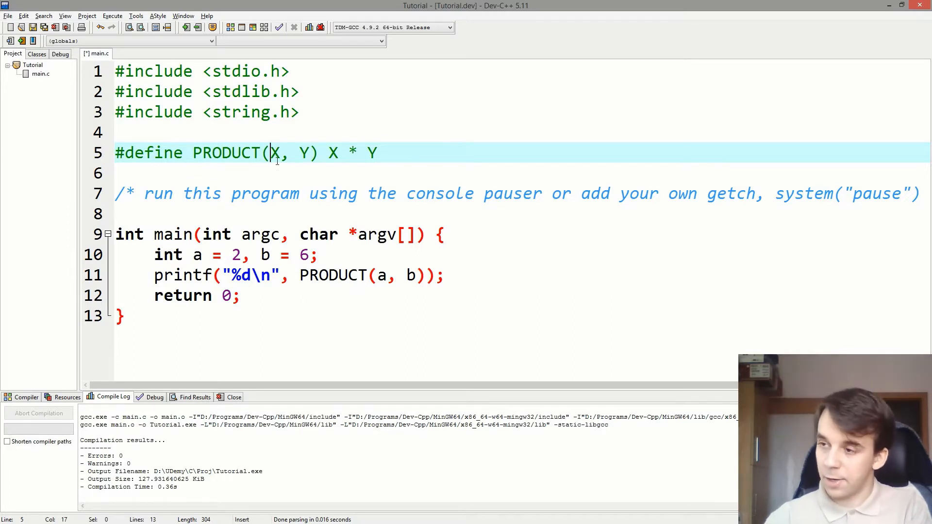
double_click(381, 275)
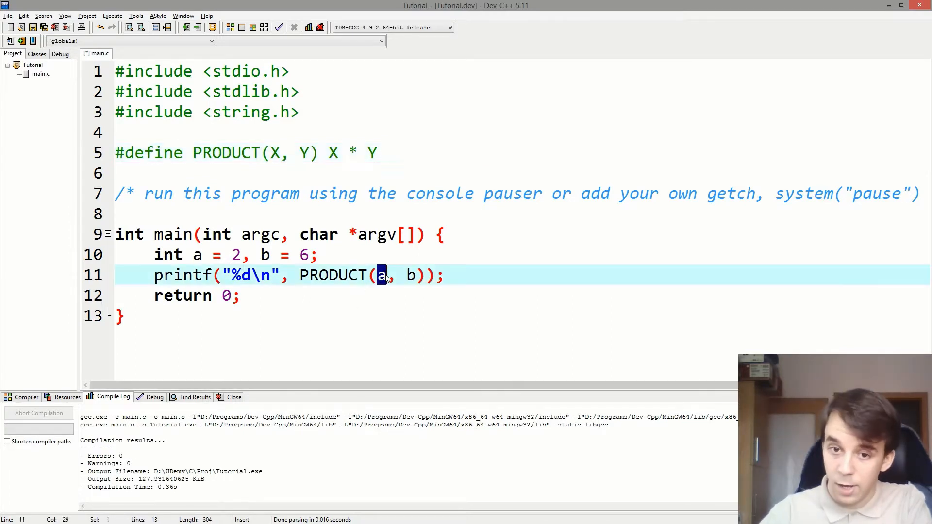
type("9")
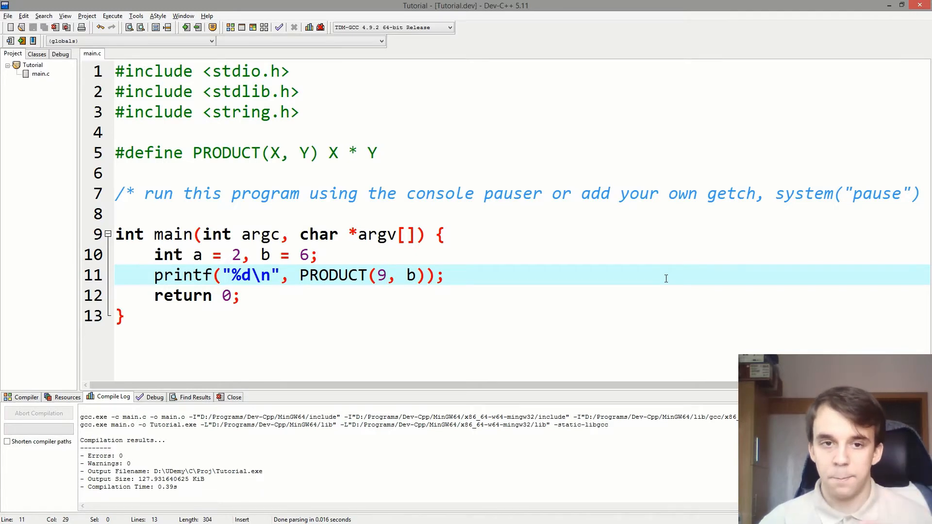
mouse_move(493, 242)
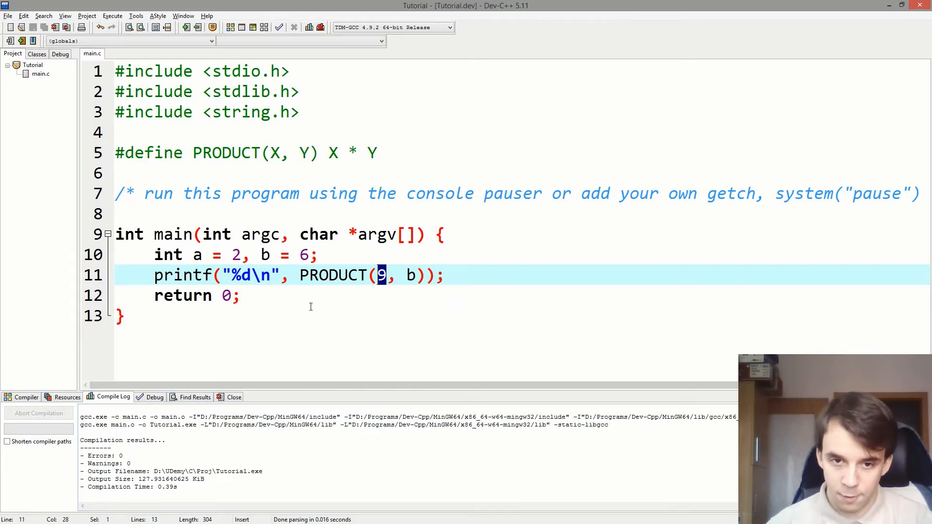
Step: Change PRODUCT's first argument on line 11 to 'a + 1', check b's value 6, and rebuild
type("a + 1")
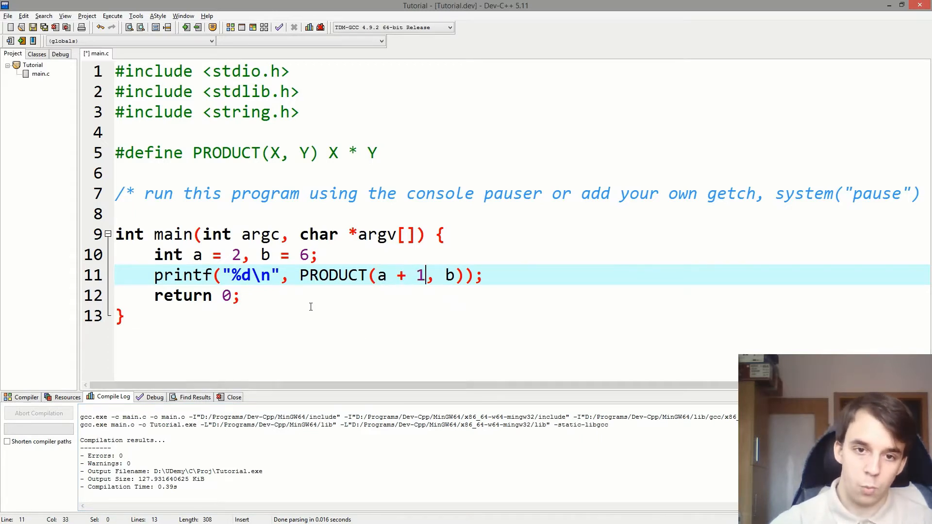
mouse_move(490, 259)
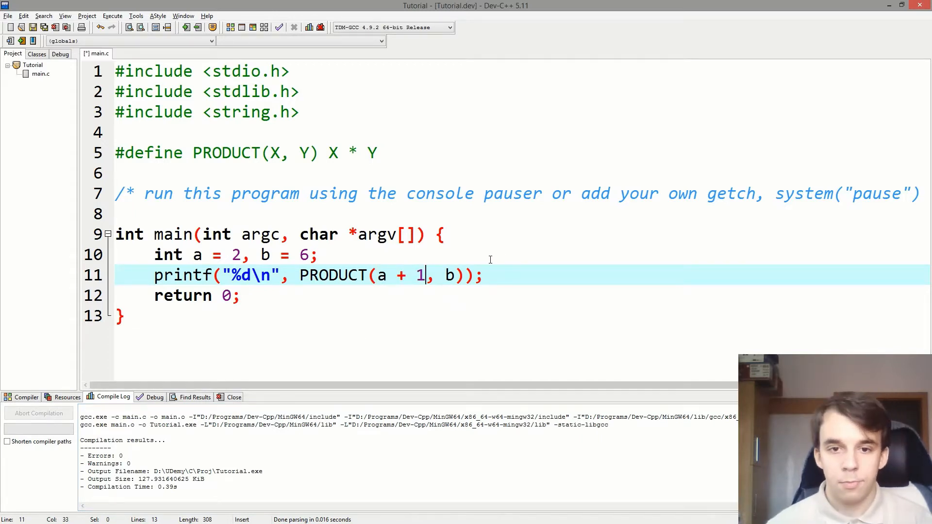
double_click(449, 276)
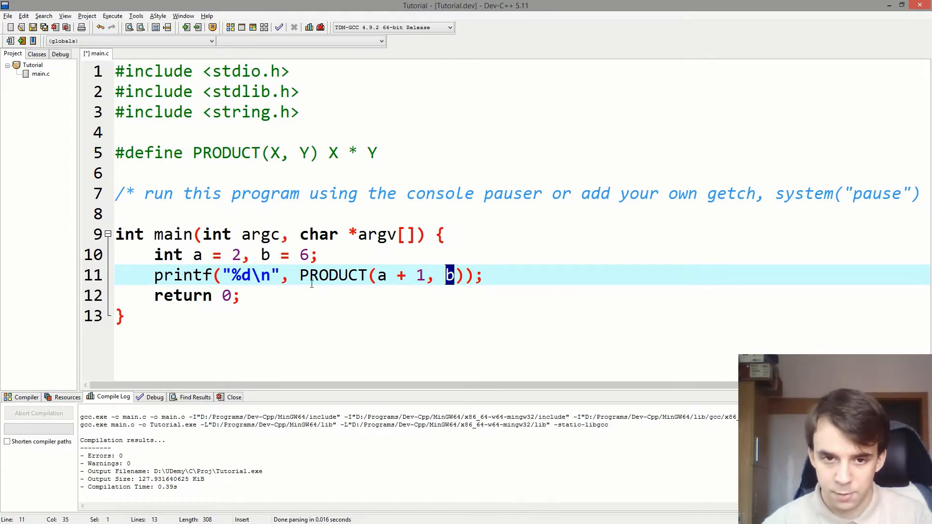
left_click_drag(424, 275, 376, 275)
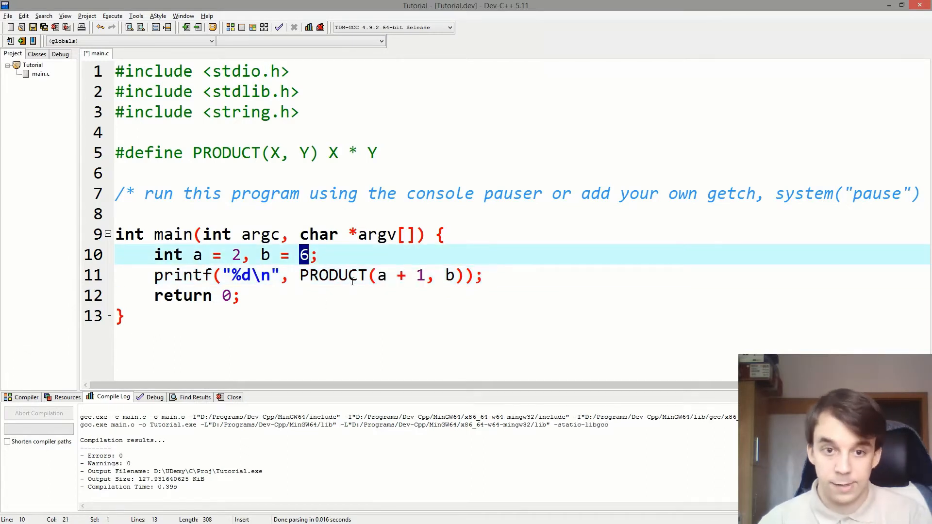
left_click(131, 316)
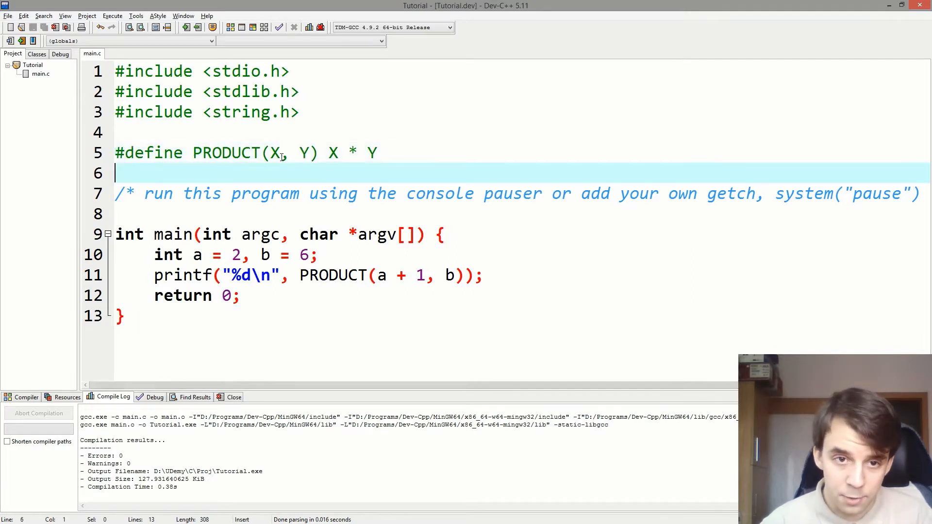
left_click_drag(327, 153, 376, 153)
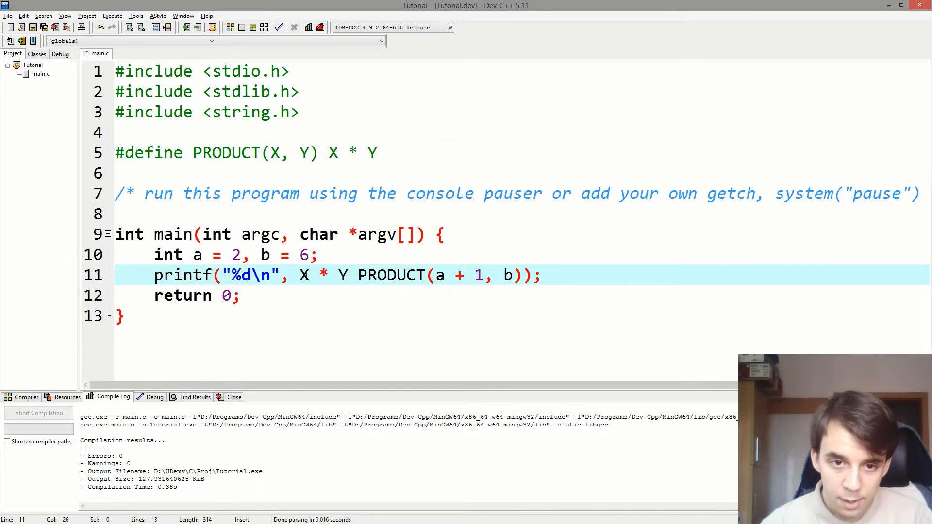
left_click_drag(437, 275, 469, 275)
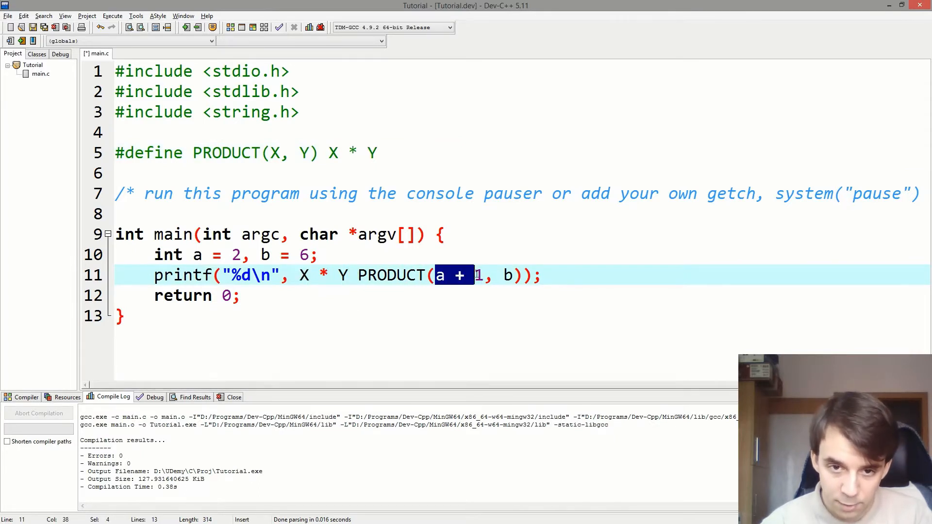
left_click(309, 275)
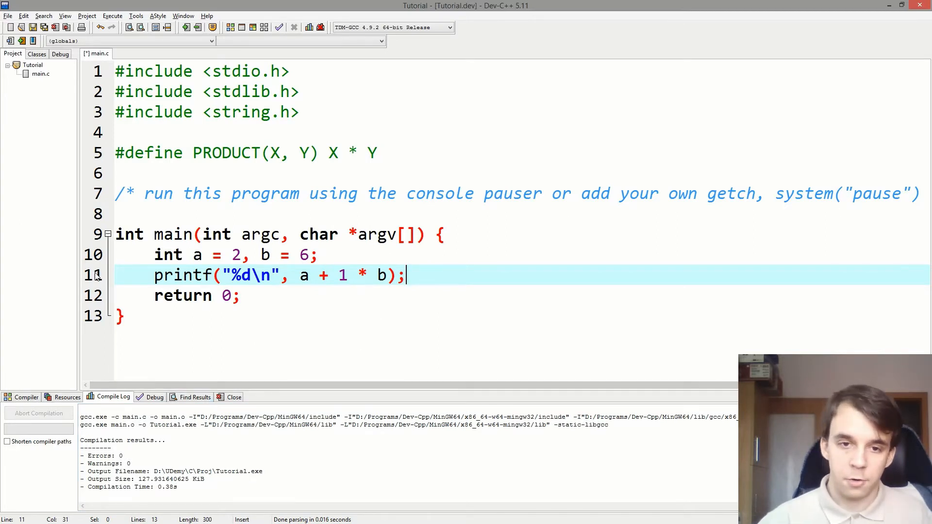
left_click(213, 27)
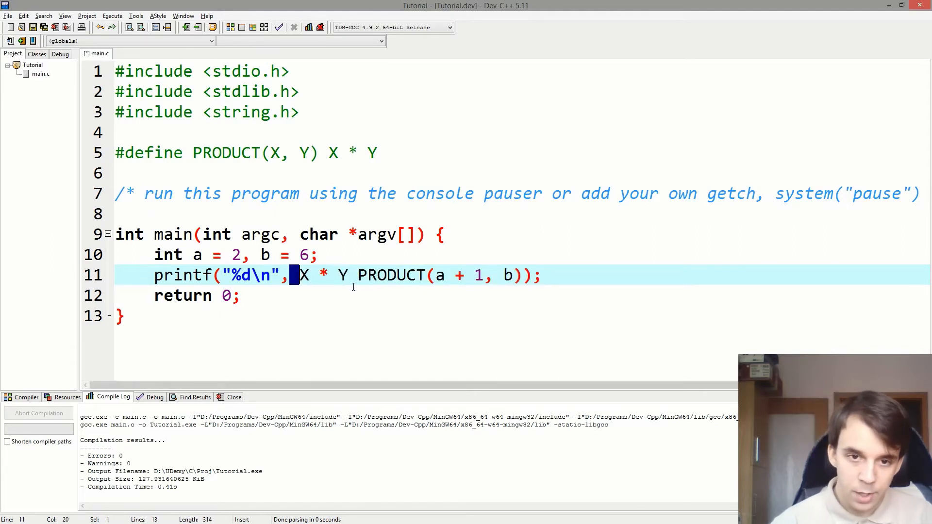
key("Delete")
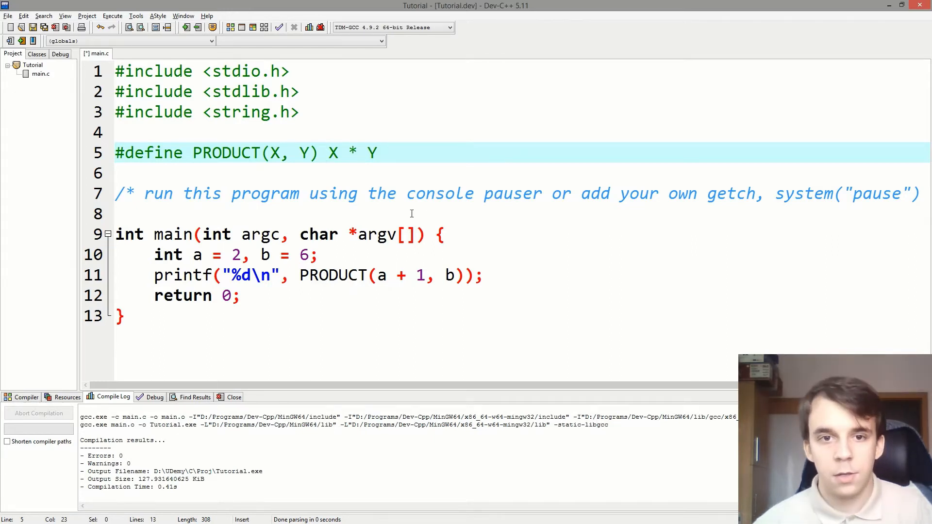
Step: Rewrite the PRODUCT macro body as '(X) * (Y)', then close the console showing 18
type("(")
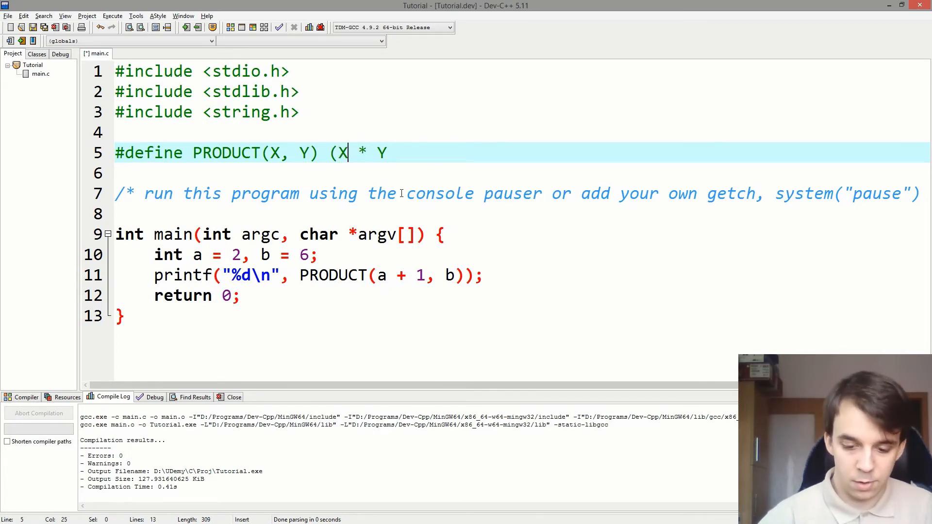
type(")")
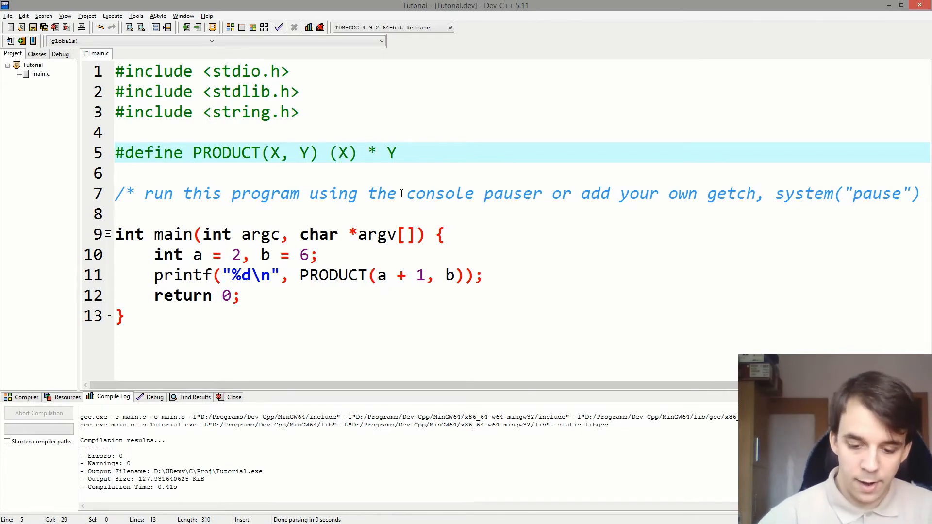
type("(")
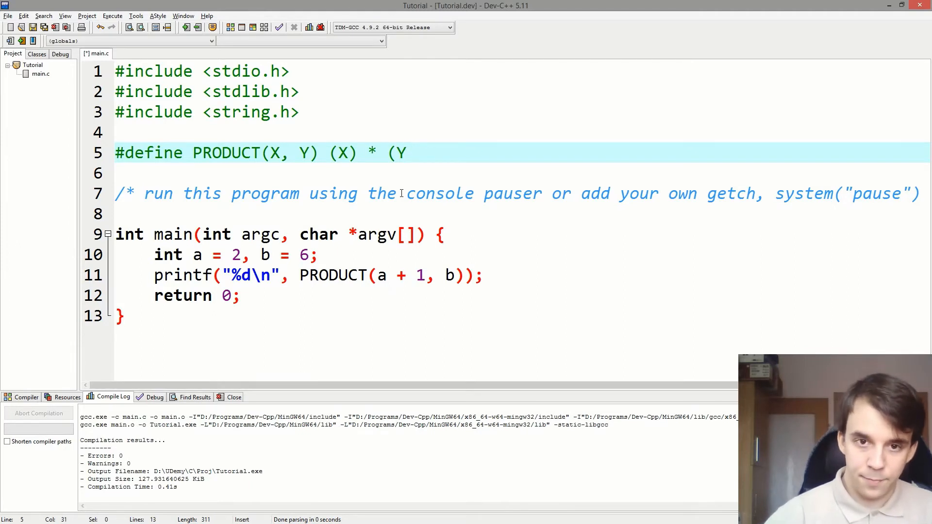
type(")")
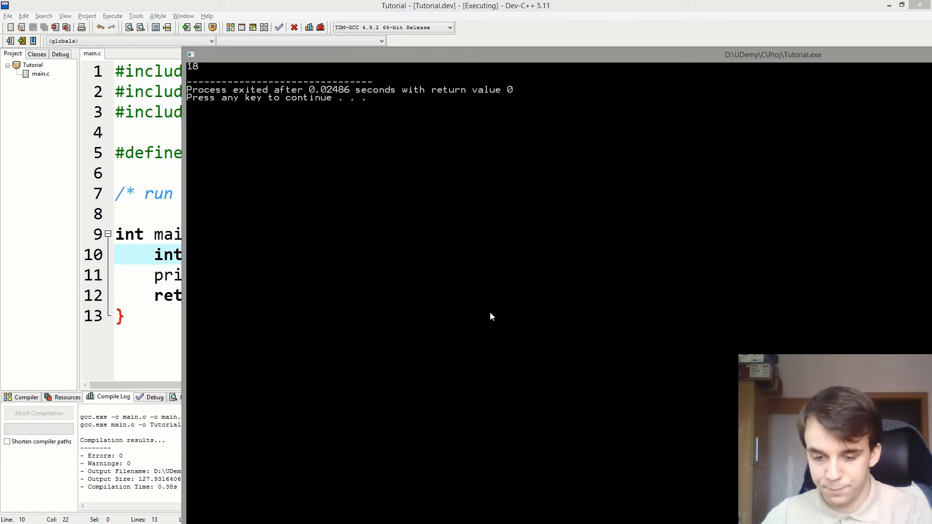
key("Enter")
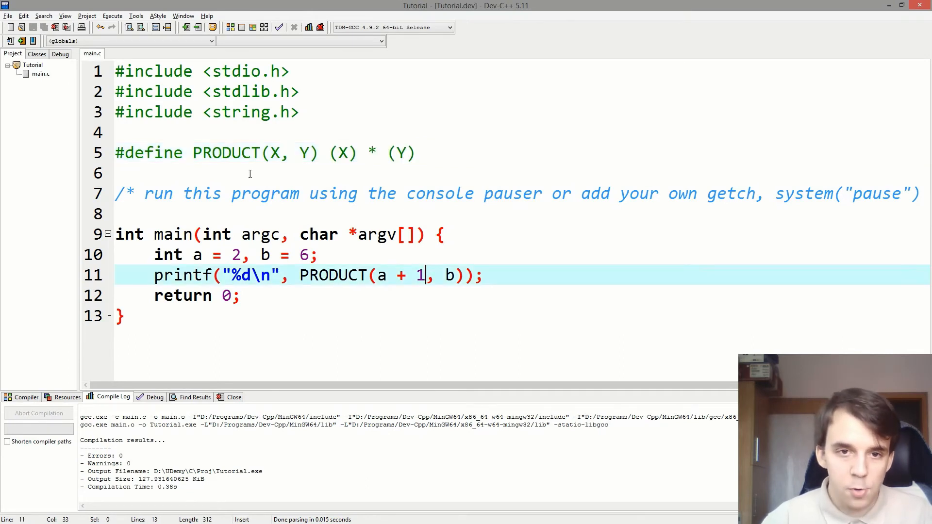
mouse_move(474, 163)
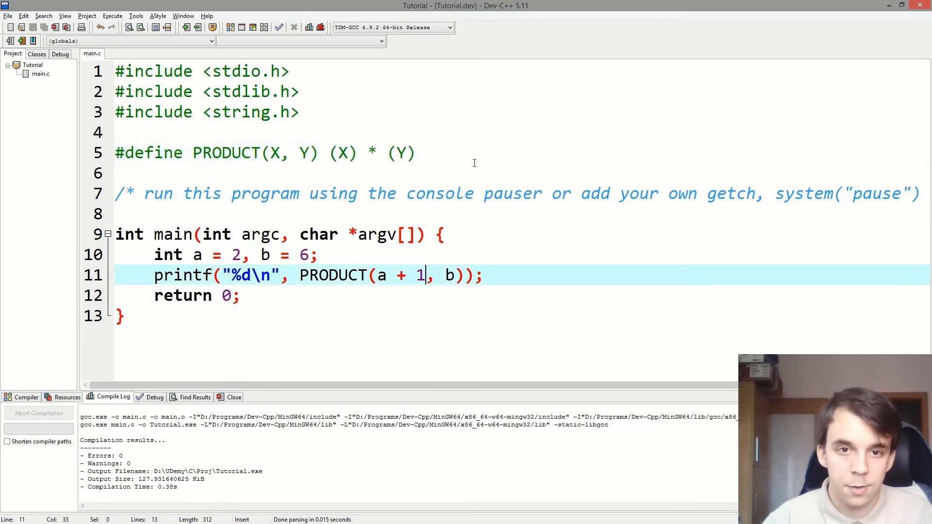